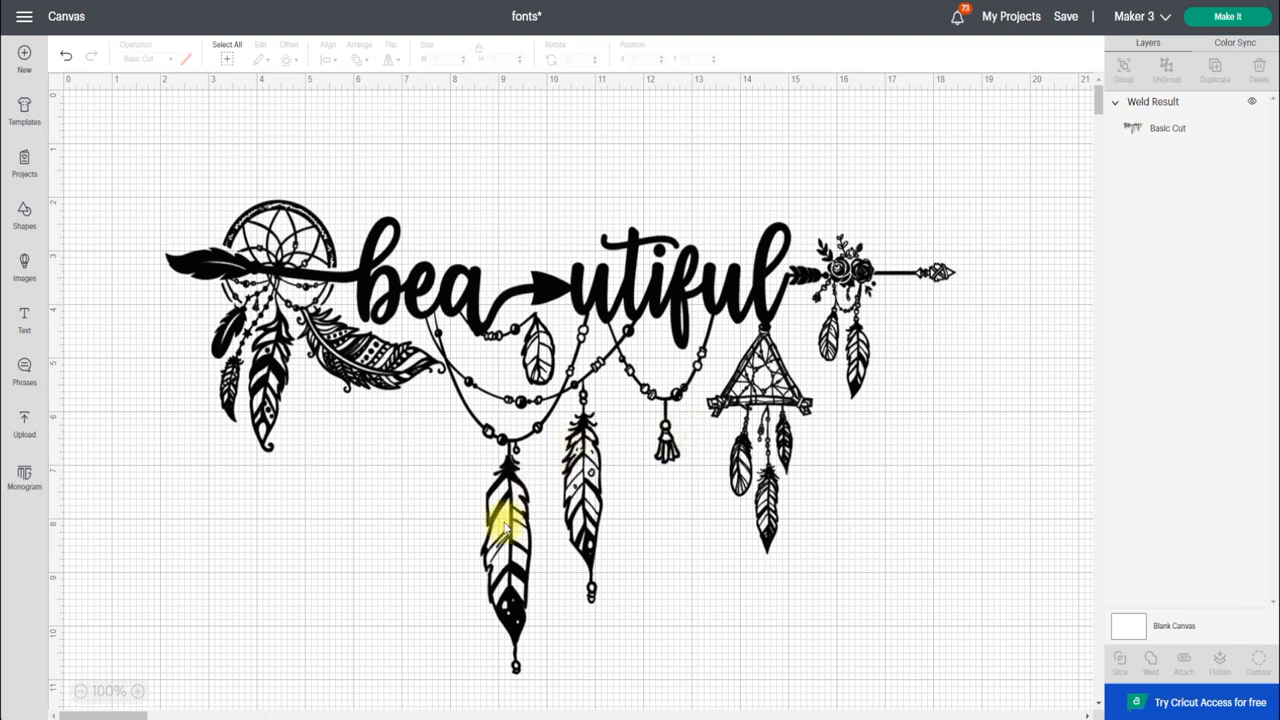
pyautogui.moveTo(658, 450)
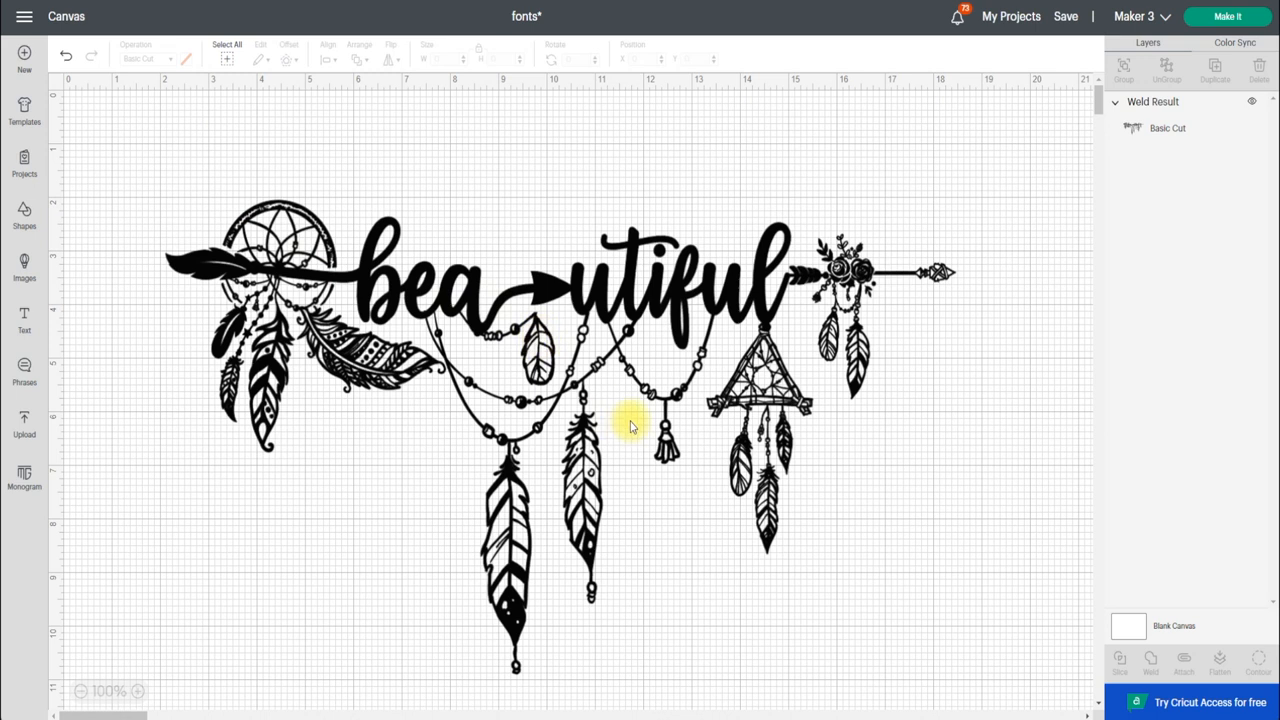
pyautogui.moveTo(785, 450)
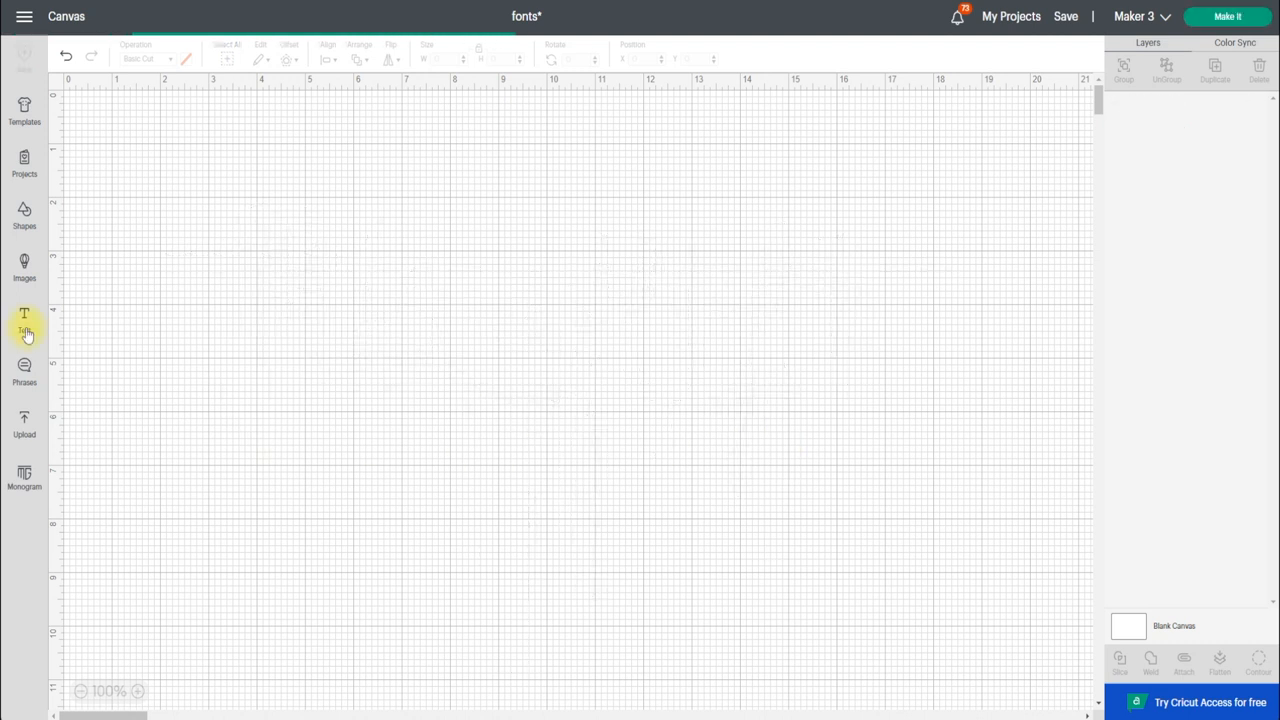
# Add a text box and search the font list for 'sam' to find Samantha Upright.
pyautogui.click(24, 320)
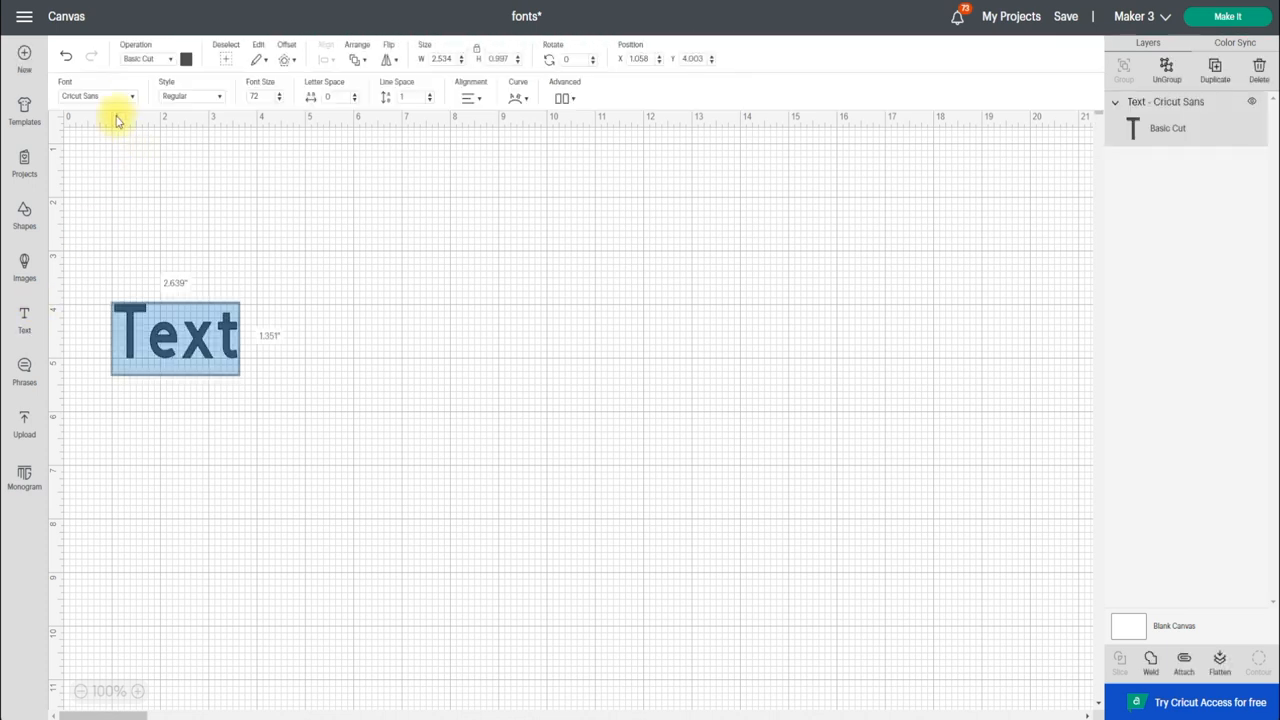
pyautogui.click(97, 96)
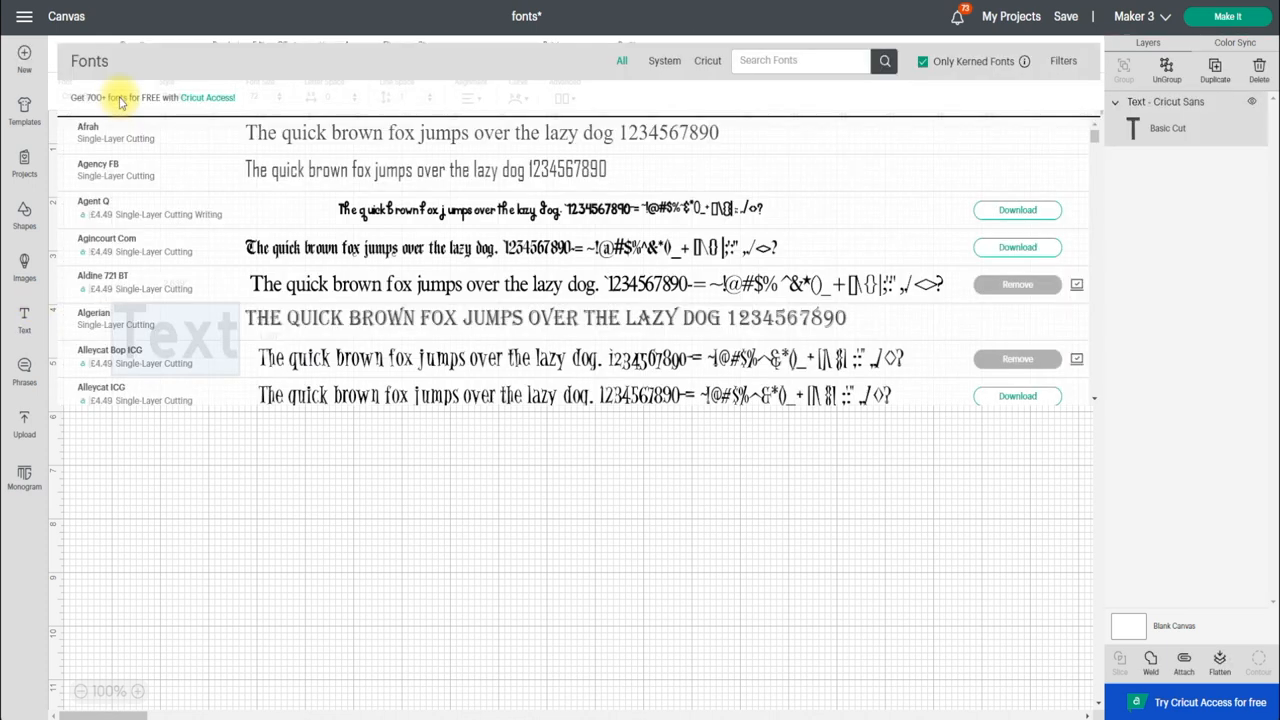
pyautogui.scroll(-3)
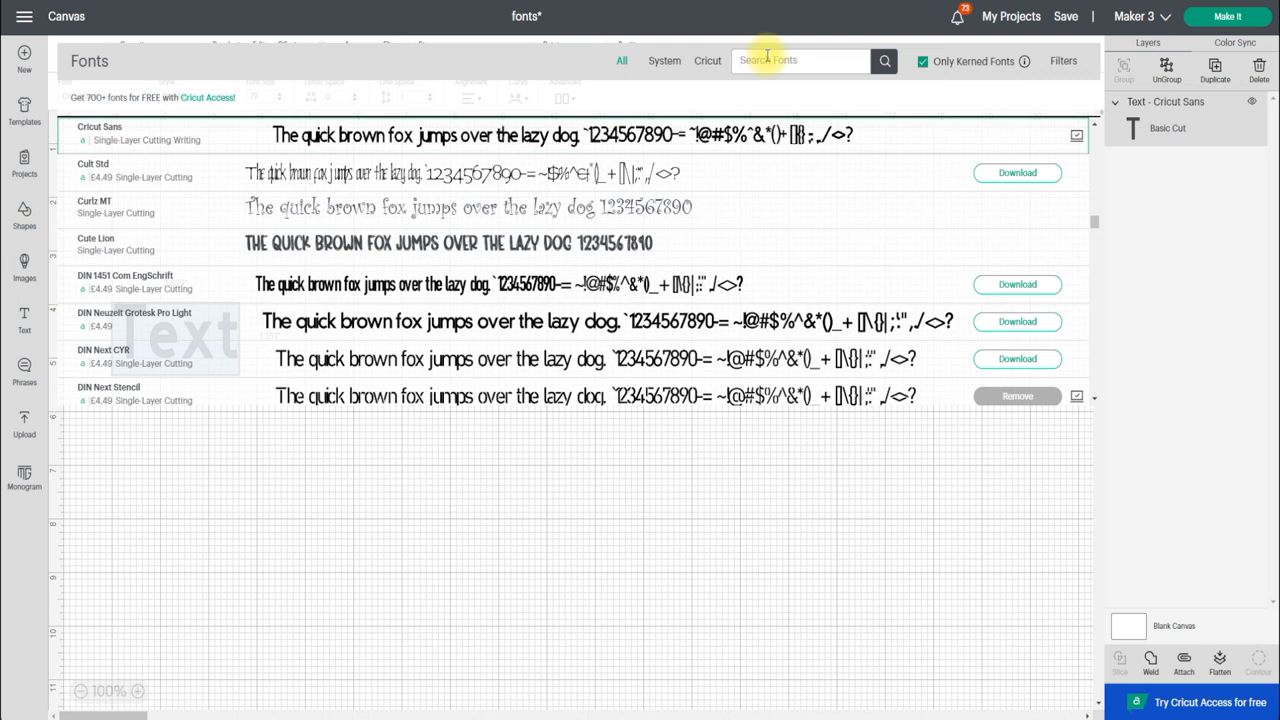
pyautogui.write('sam')
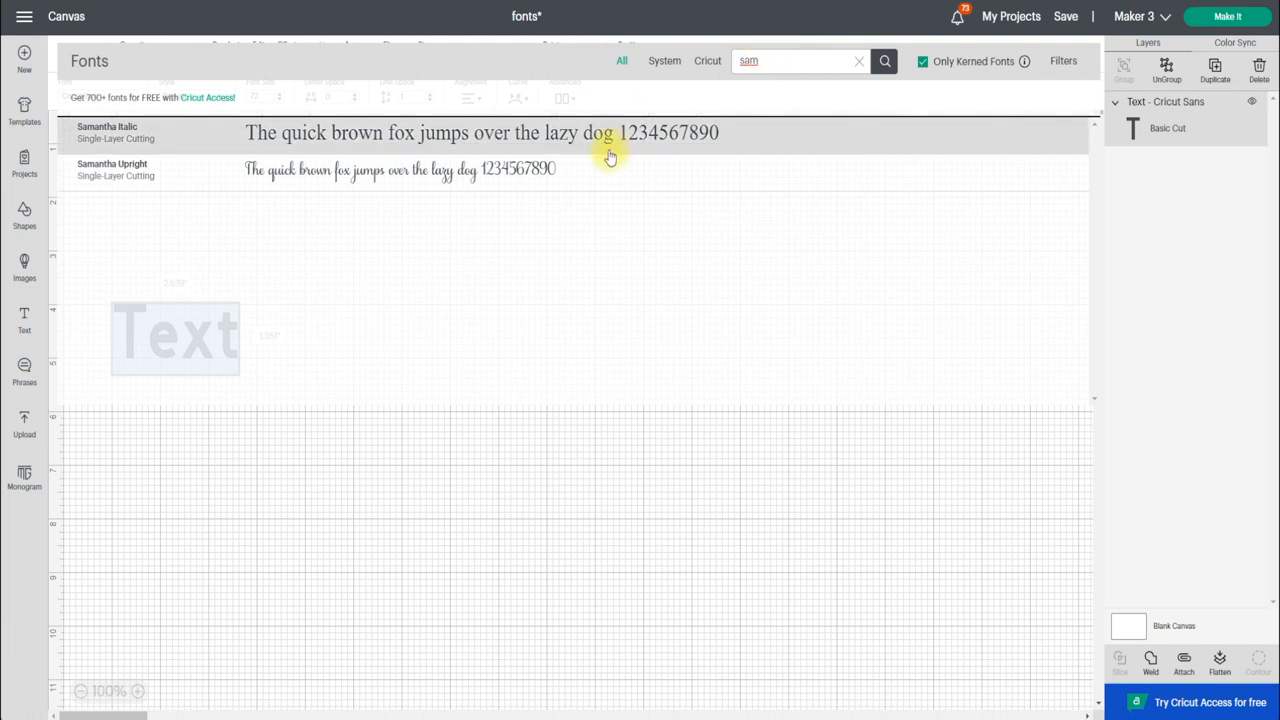
pyautogui.moveTo(485, 170)
pyautogui.write('S')
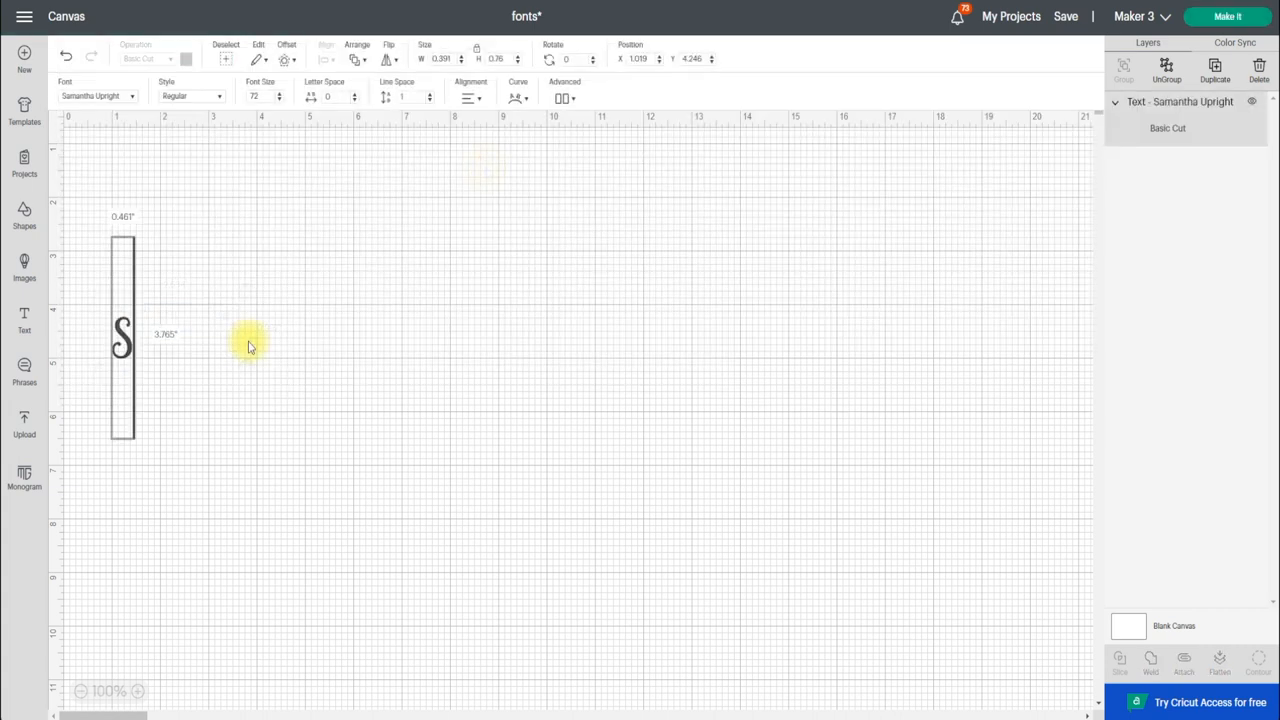
# Complete 'Samantha', move it toward canvas centre, set size 200, then call up Windows search.
pyautogui.write('amantha')
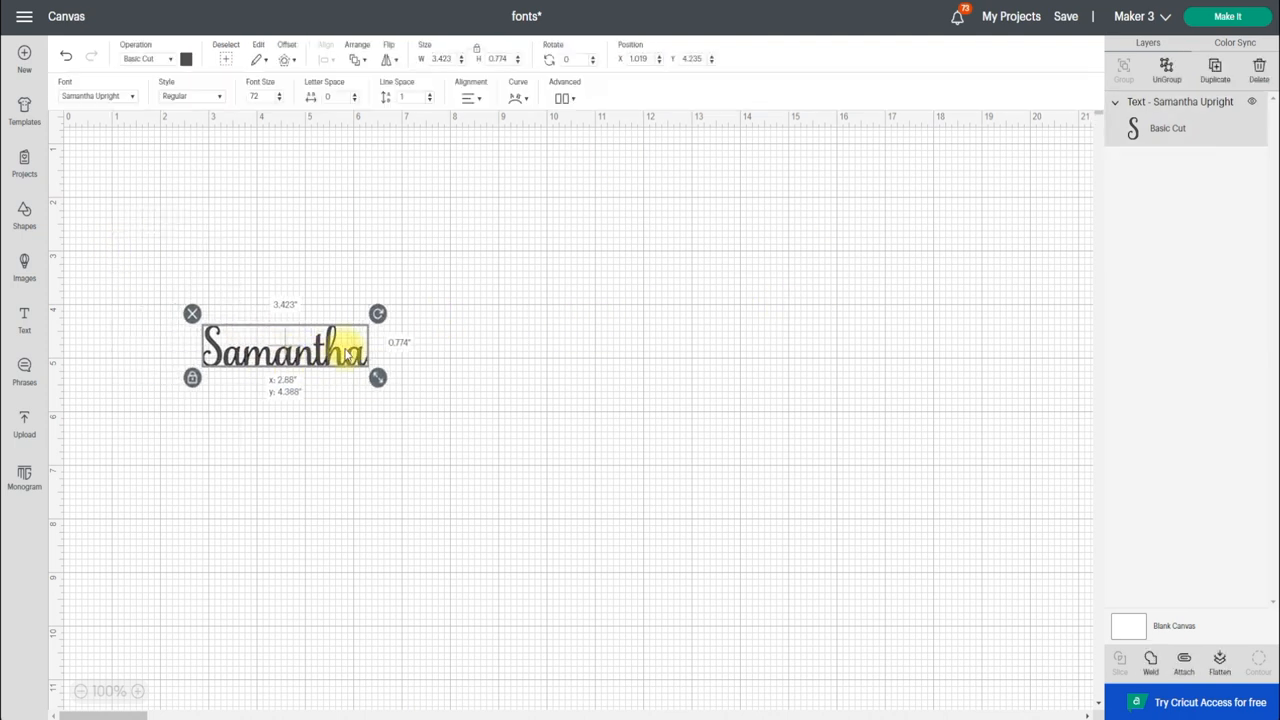
pyautogui.moveTo(285, 347); pyautogui.dragTo(405, 291)
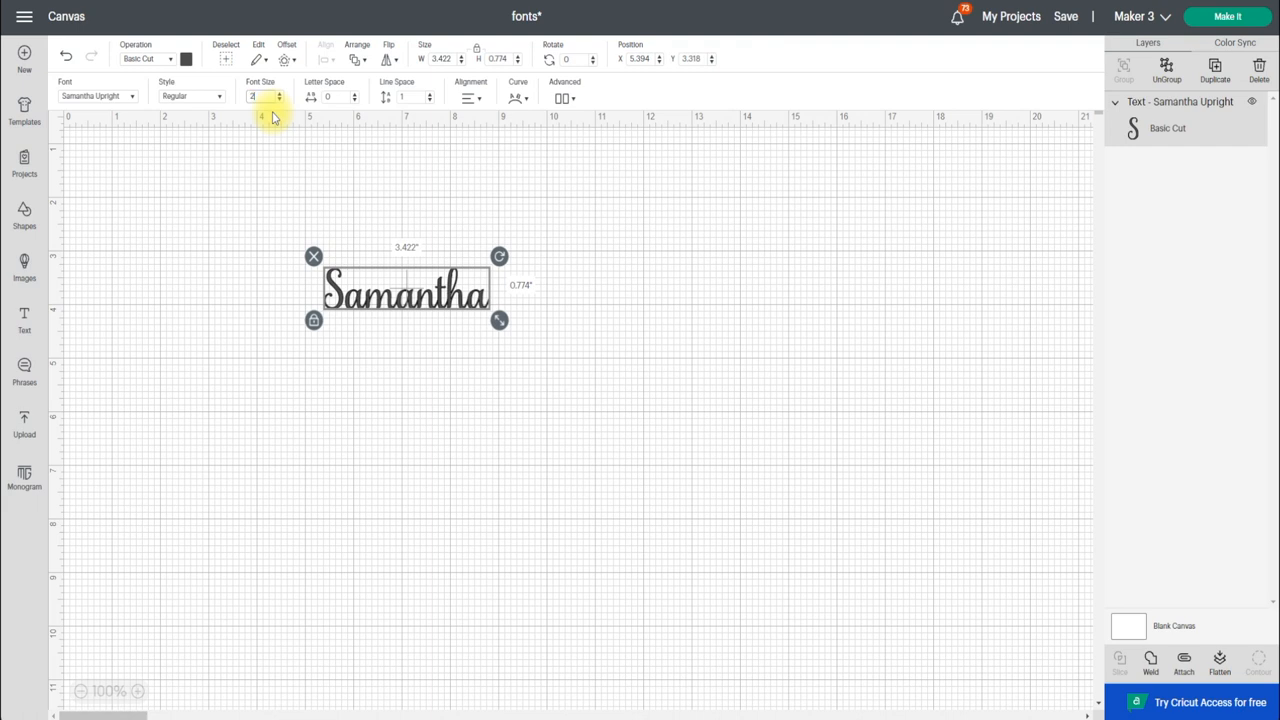
pyautogui.write('200')
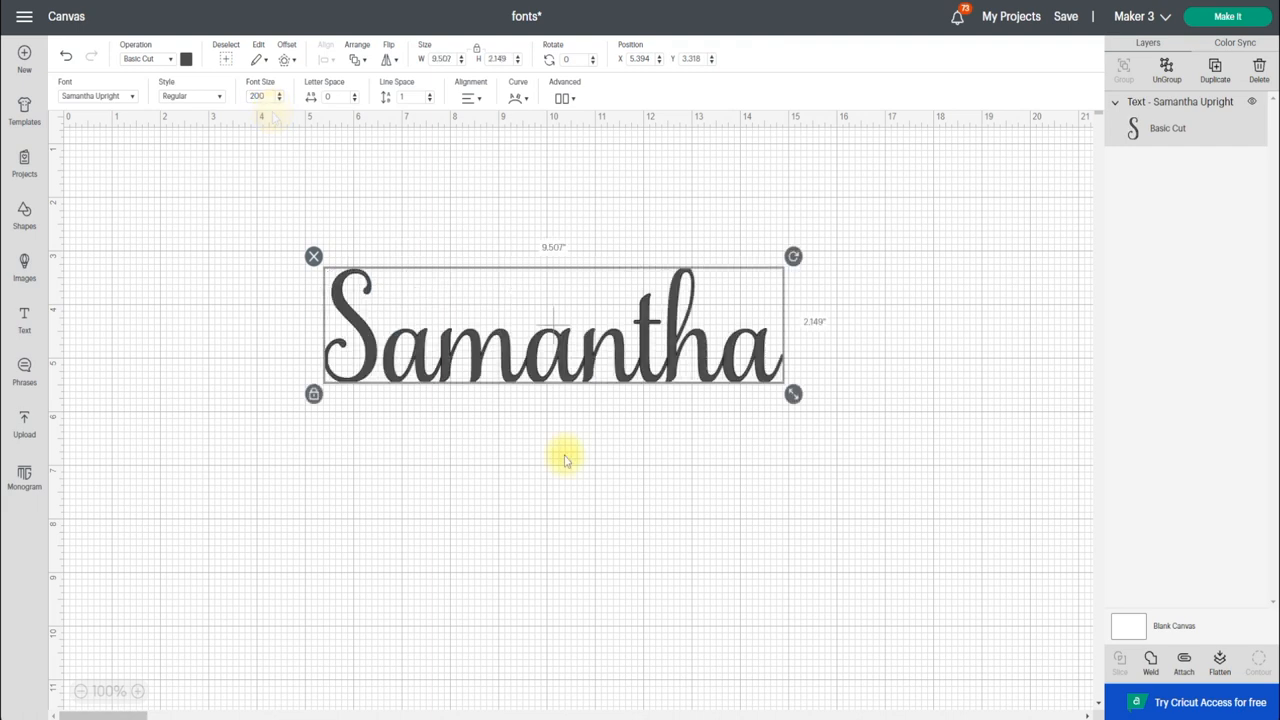
pyautogui.moveTo(657, 672)
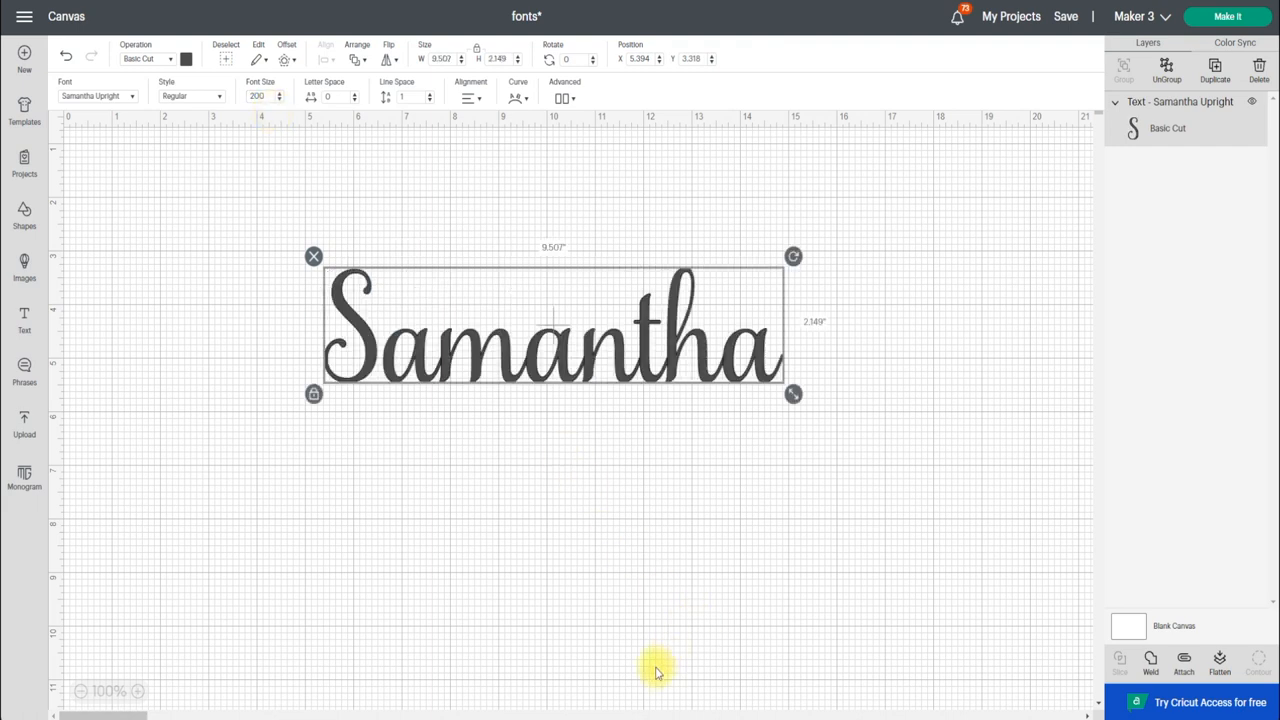
pyautogui.press('Super')
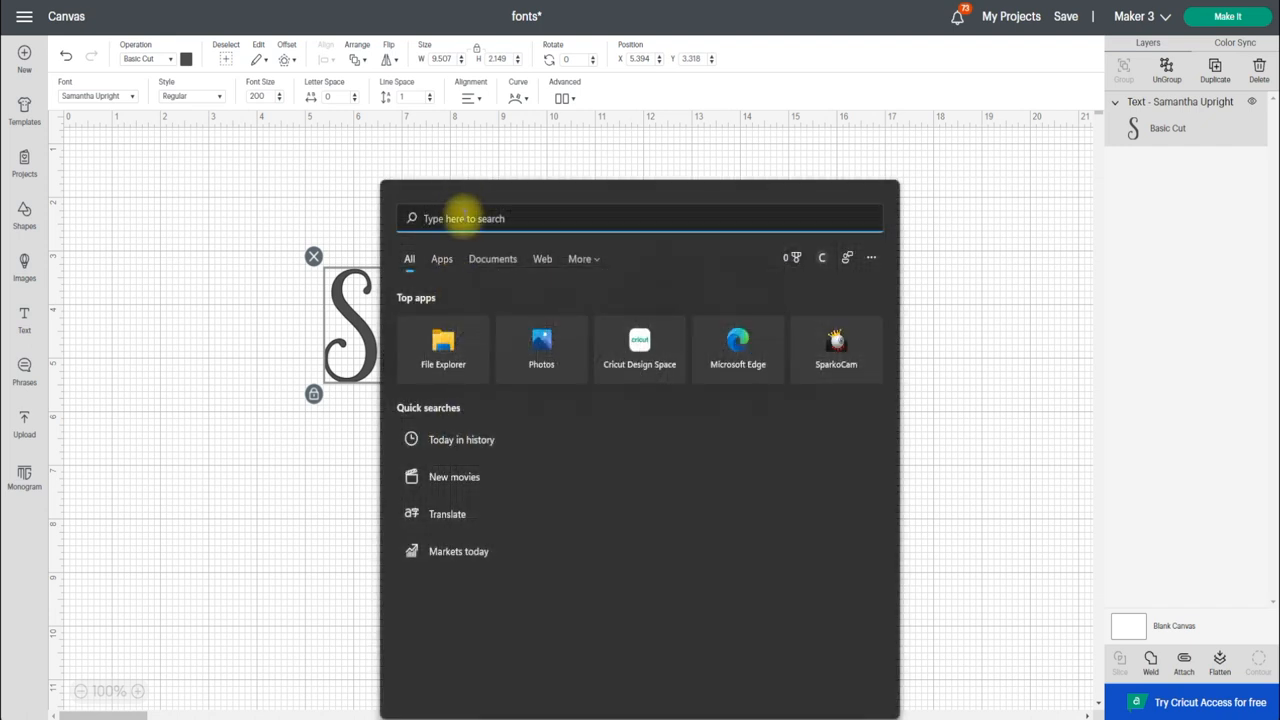
# Launch Character Map and browse the Samantha Upright glyph grid.
pyautogui.write('character Map')
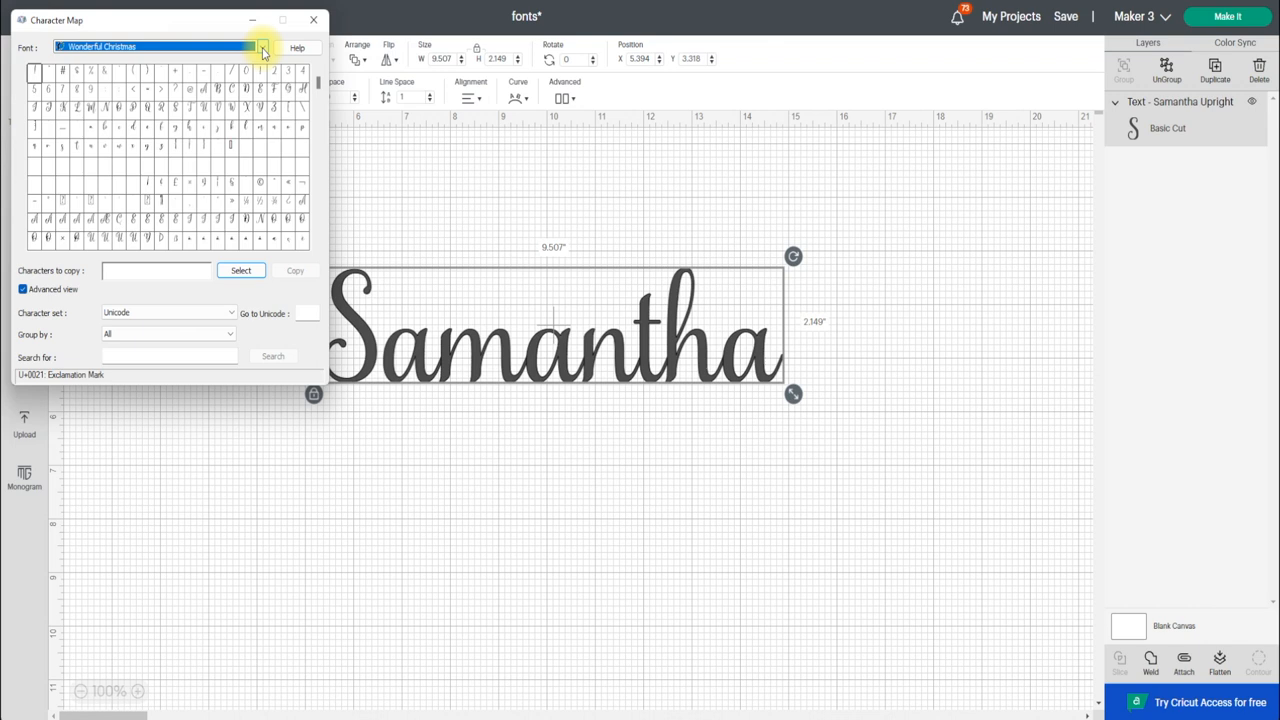
pyautogui.click(263, 48)
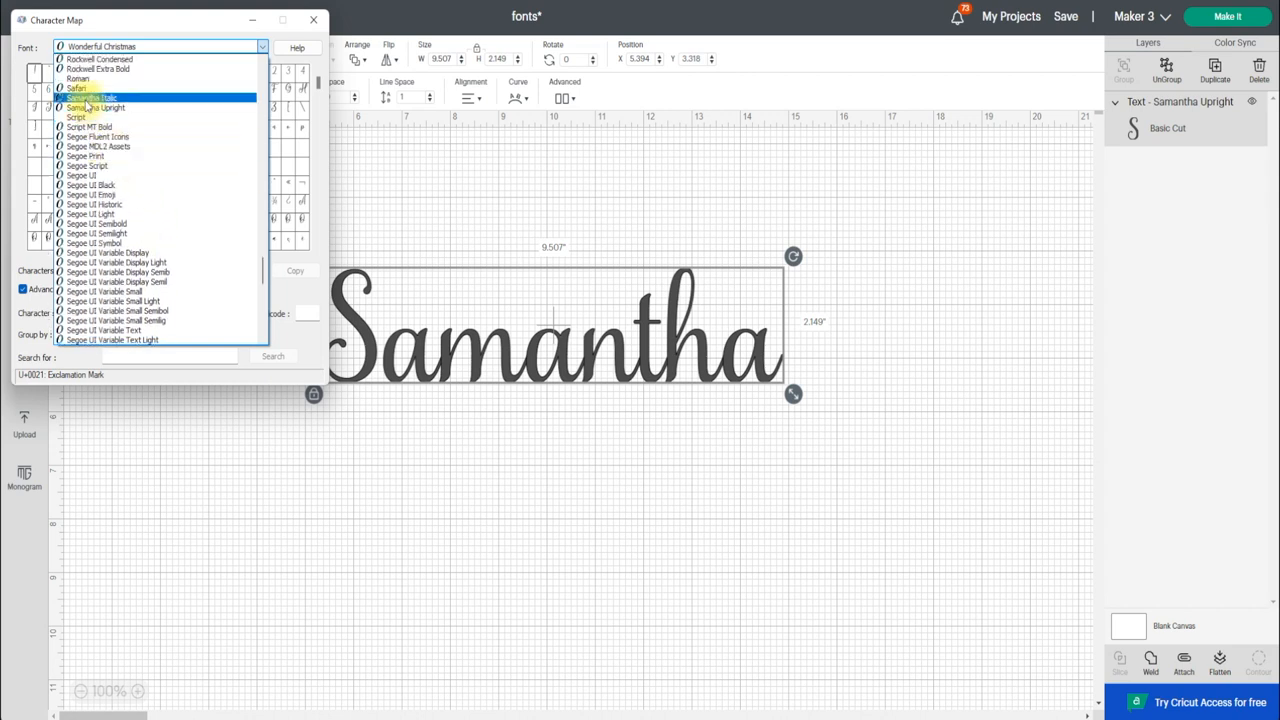
pyautogui.click(95, 107)
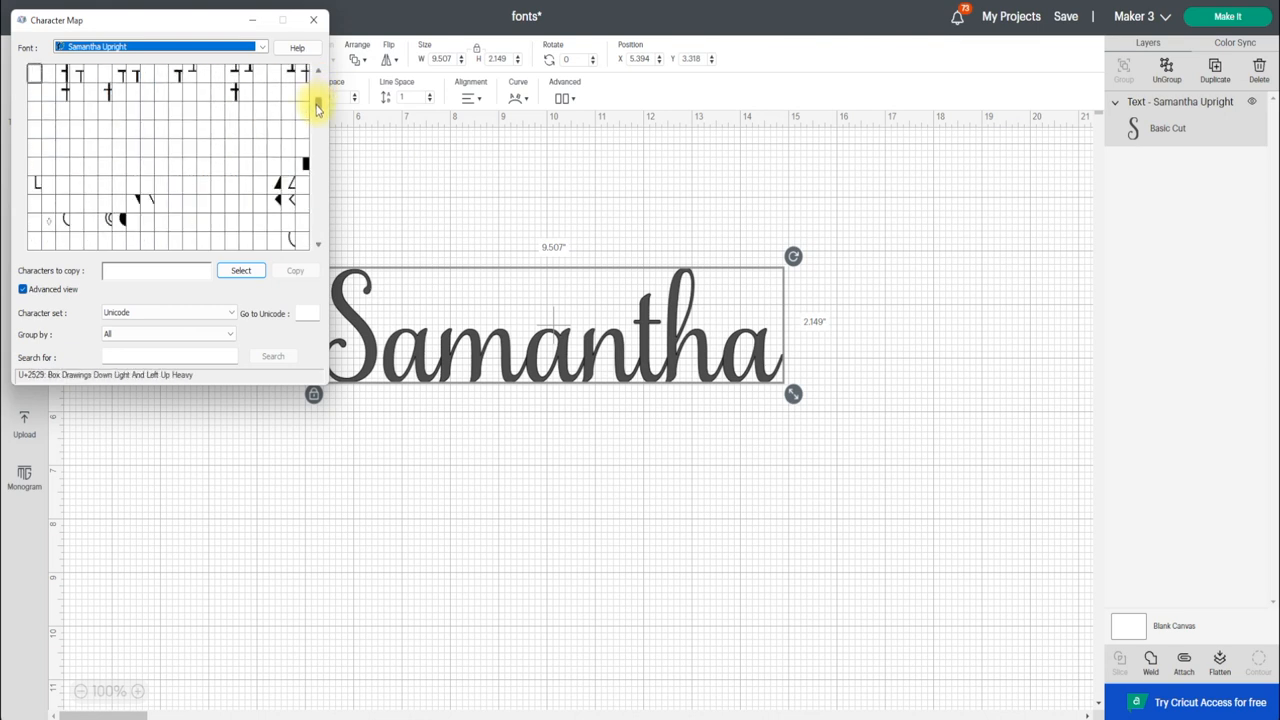
pyautogui.scroll(-3)
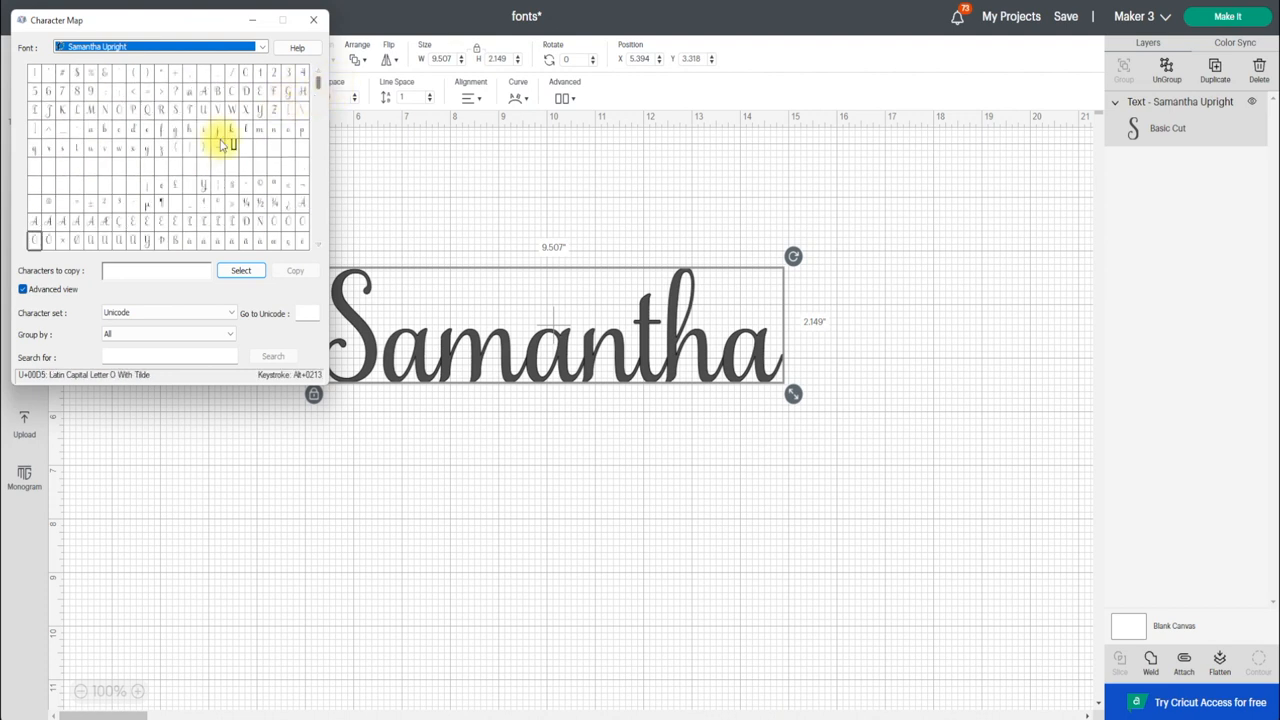
pyautogui.moveTo(281, 164)
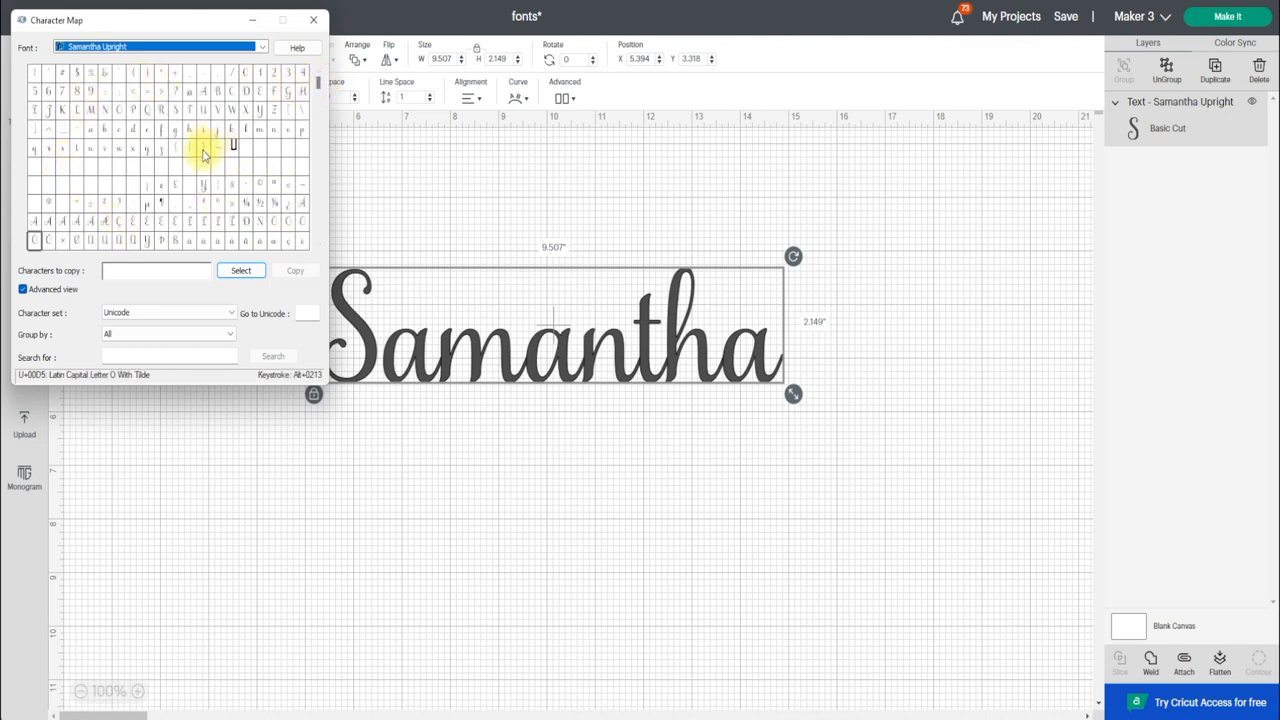
pyautogui.moveTo(203, 155)
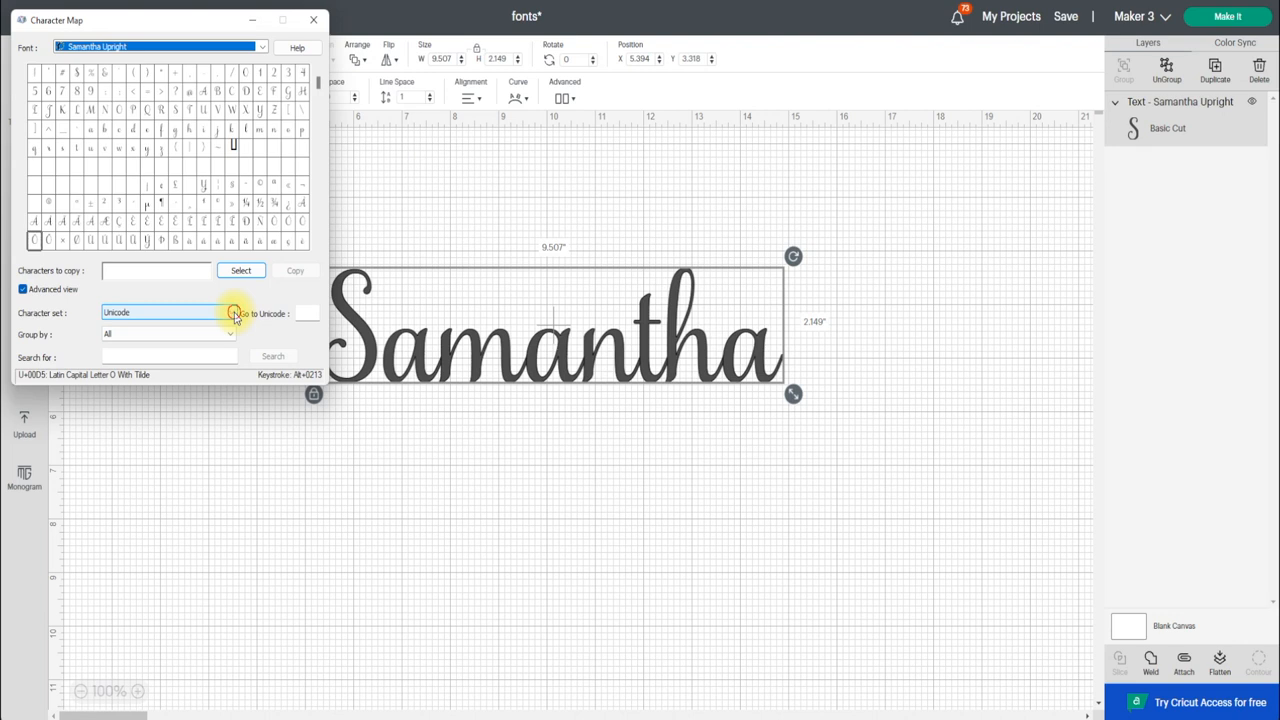
pyautogui.click(230, 312)
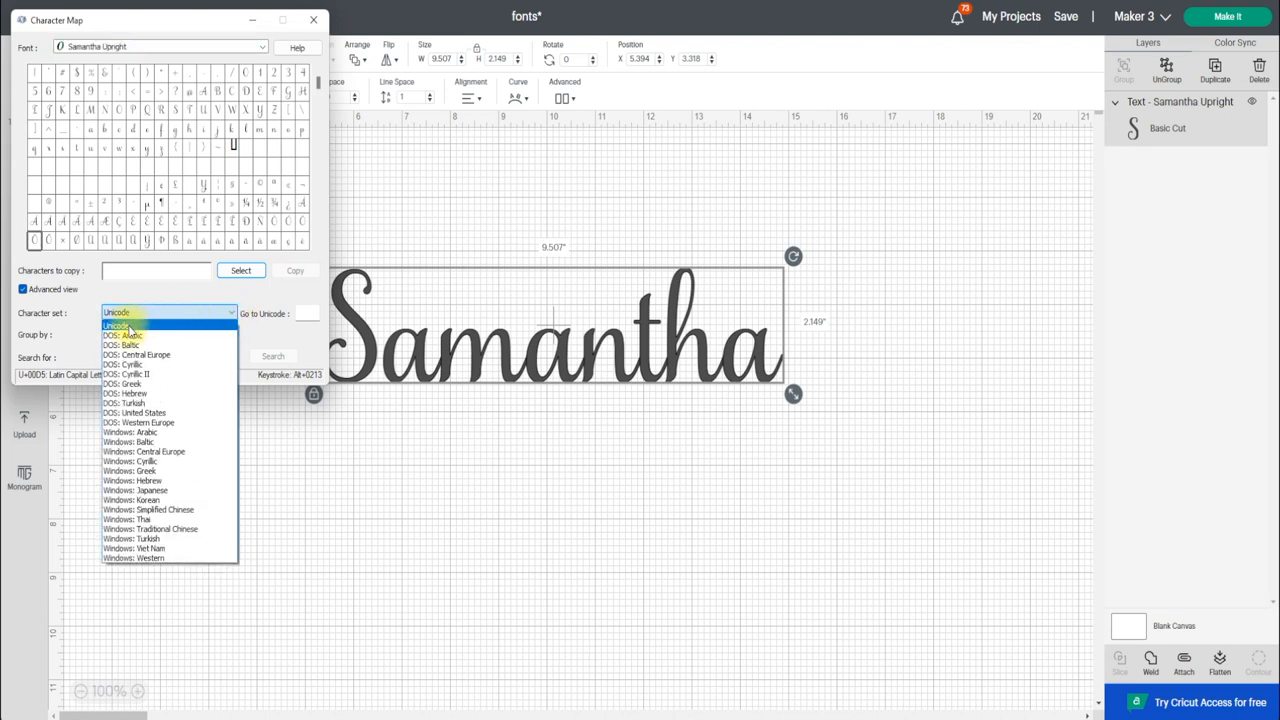
pyautogui.click(115, 312)
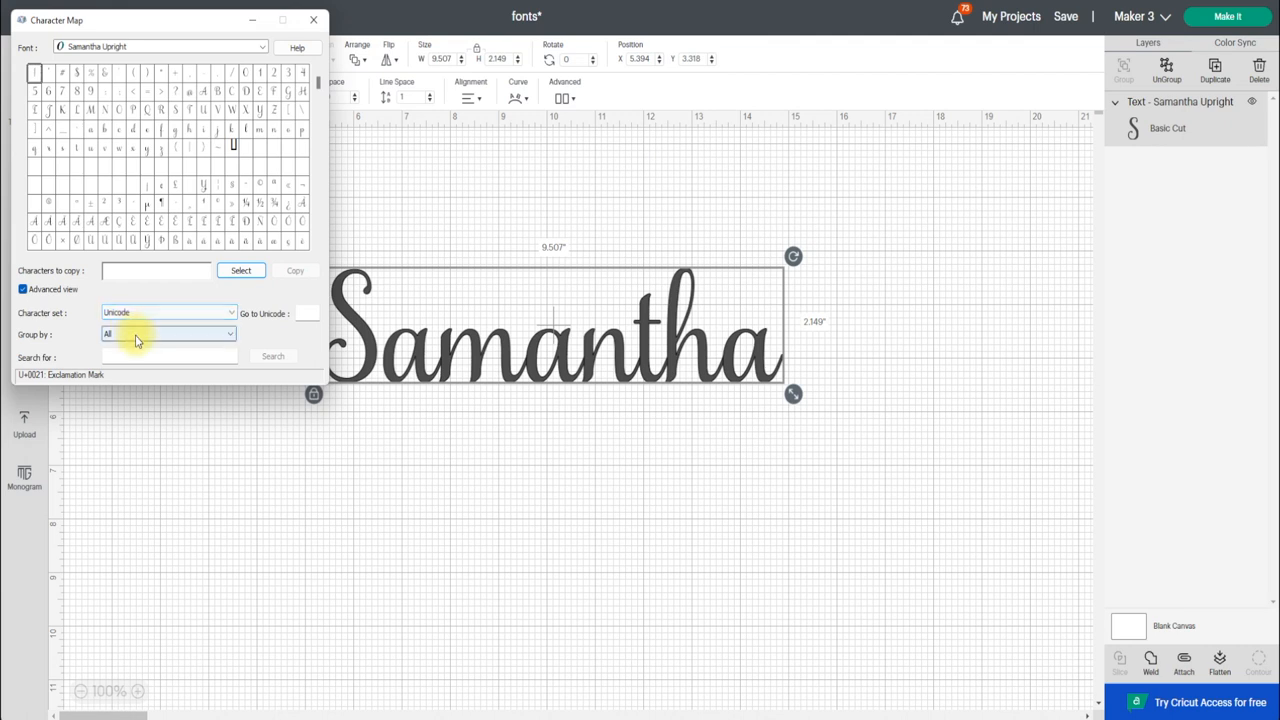
pyautogui.click(168, 334)
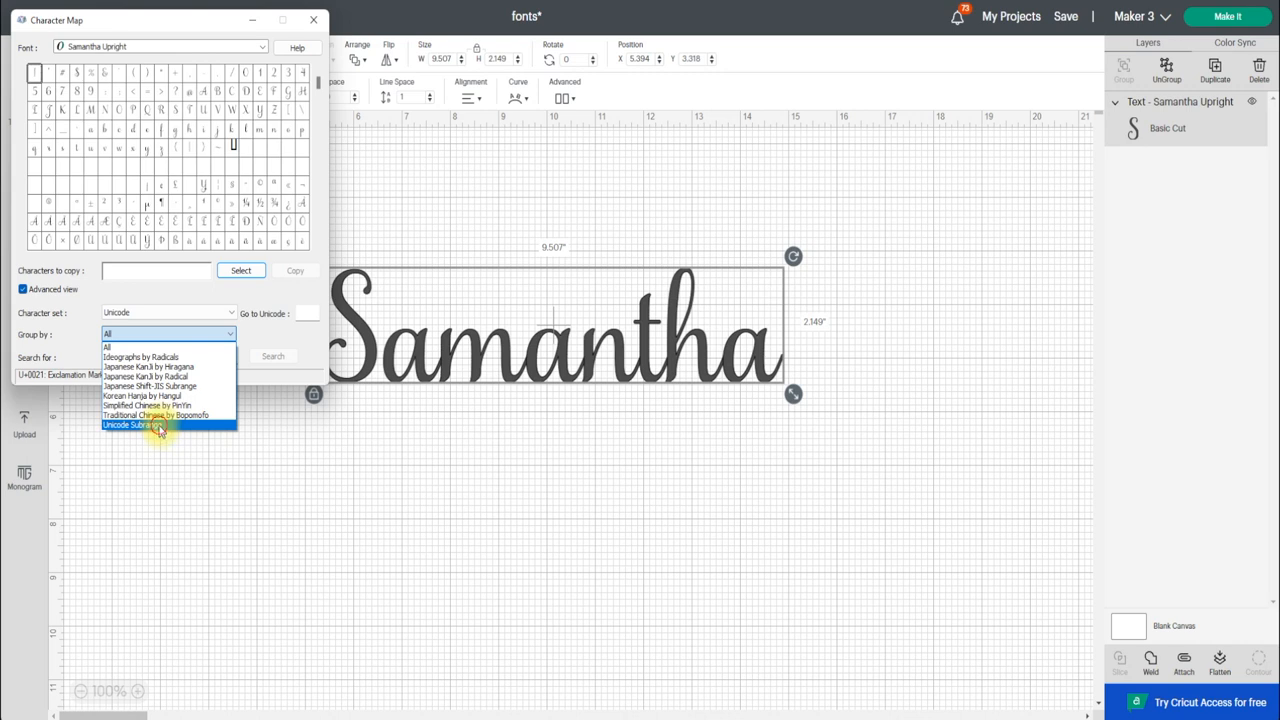
pyautogui.click(127, 424)
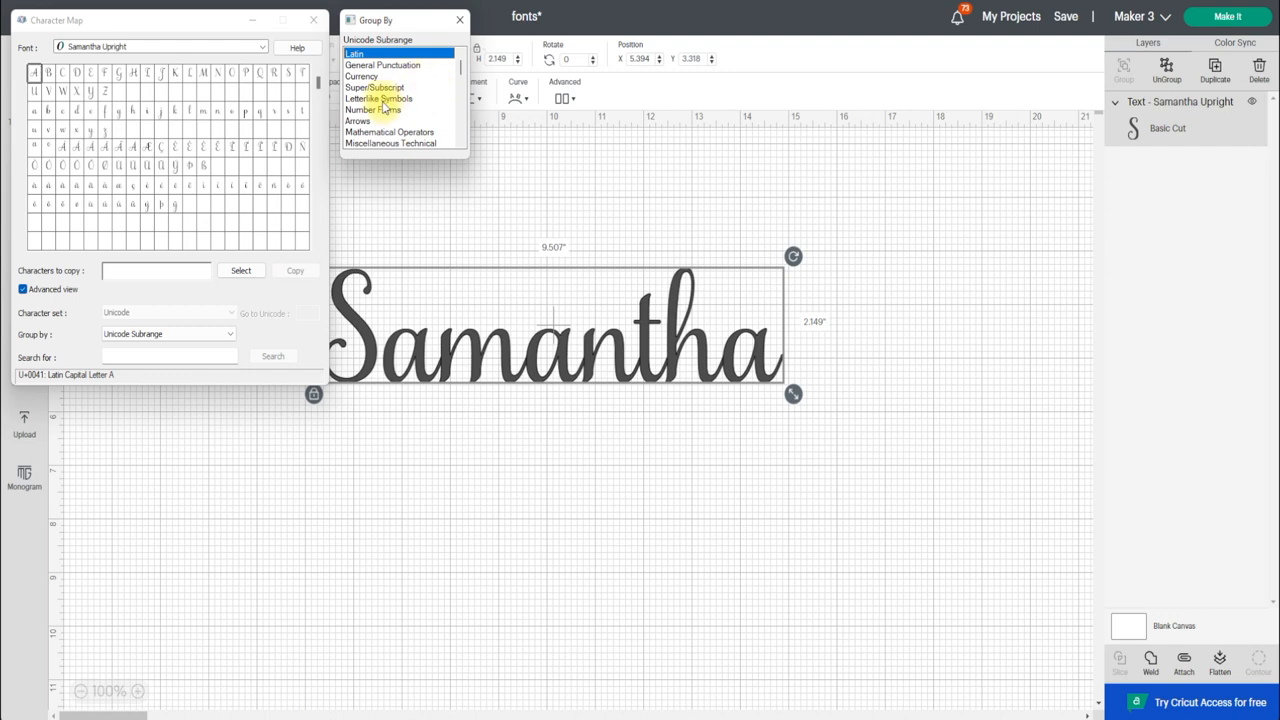
pyautogui.scroll(-3)
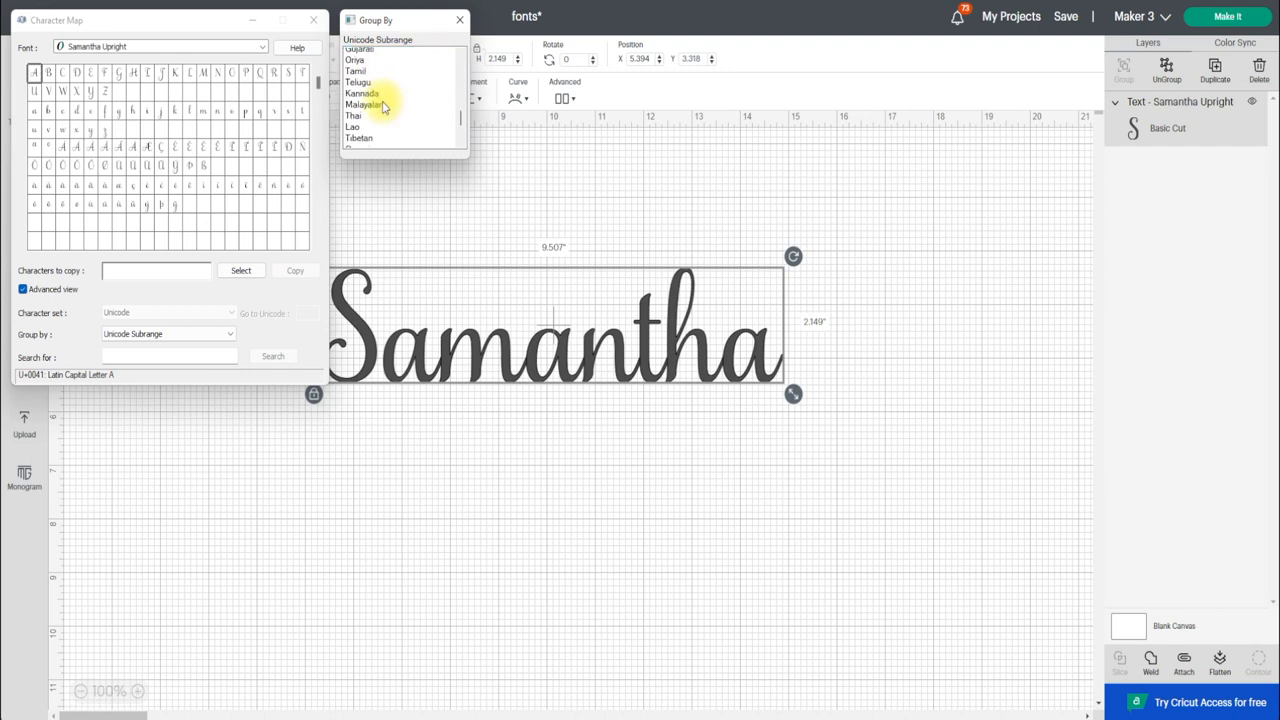
pyautogui.scroll(-3)
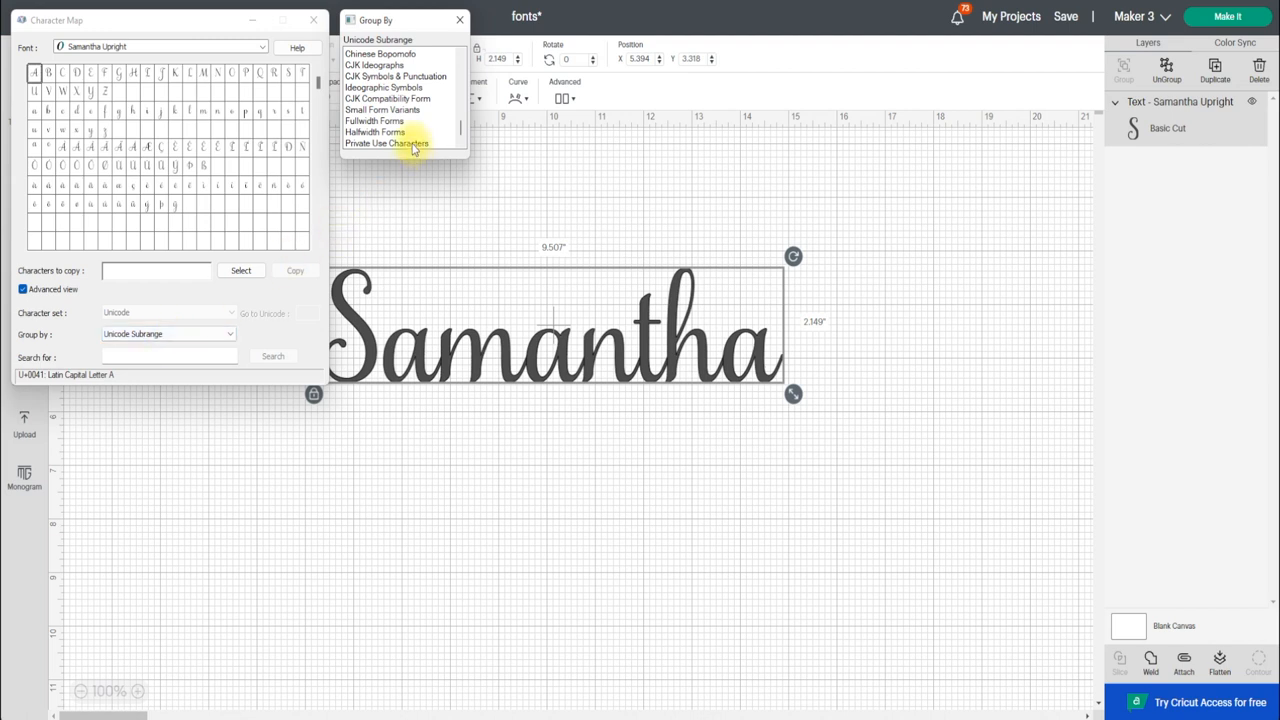
# Show the private-use glyphs and add the swash S glyphs to the copy list.
pyautogui.click(386, 143)
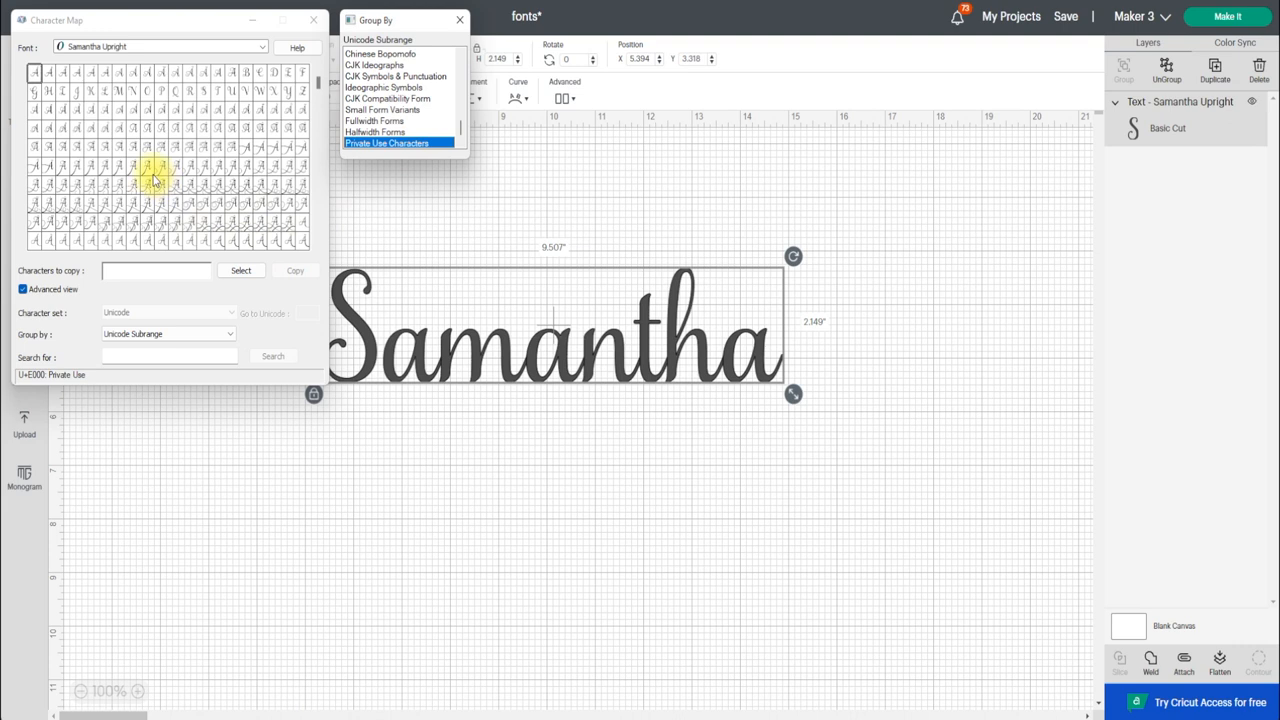
pyautogui.moveTo(155, 178)
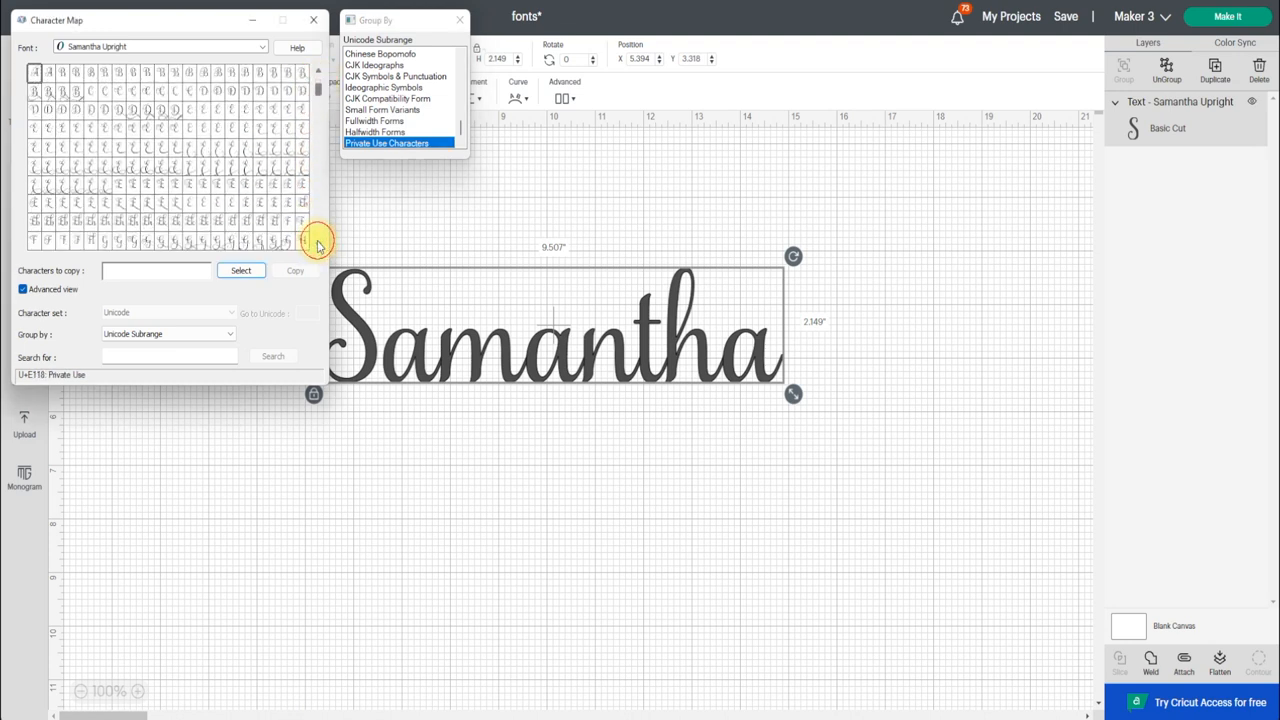
pyautogui.scroll(-3)
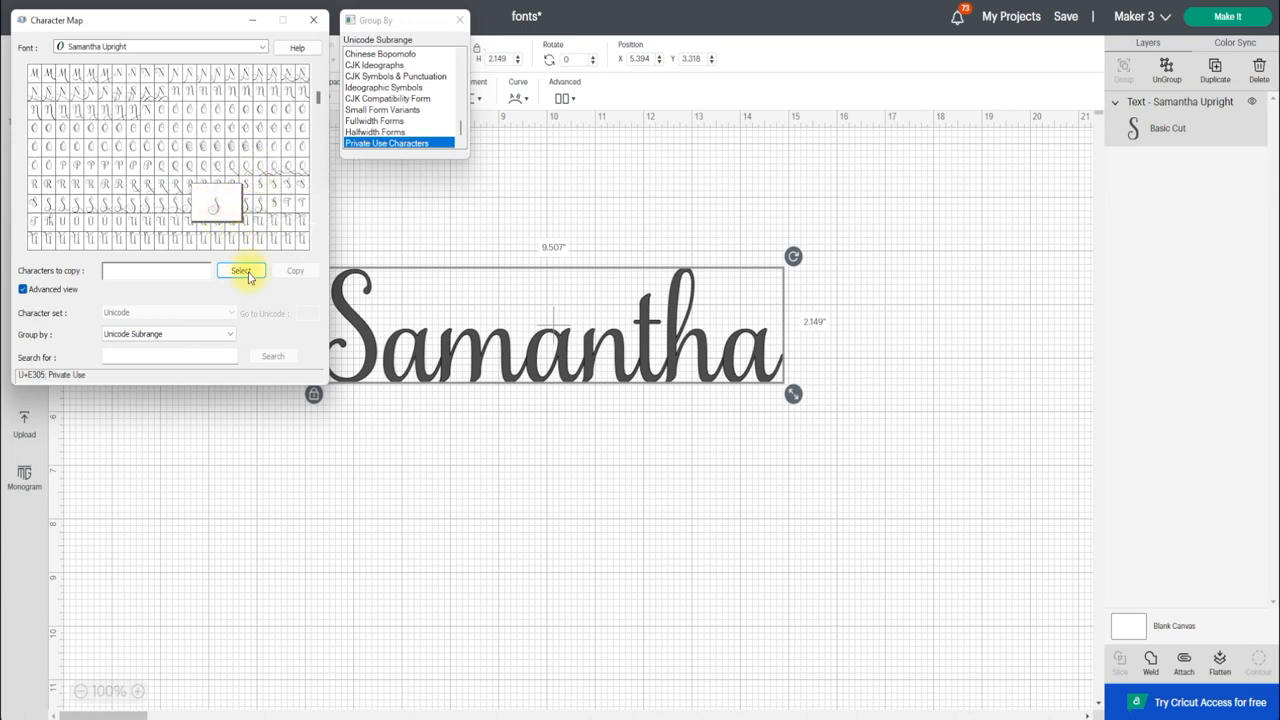
pyautogui.click(241, 271)
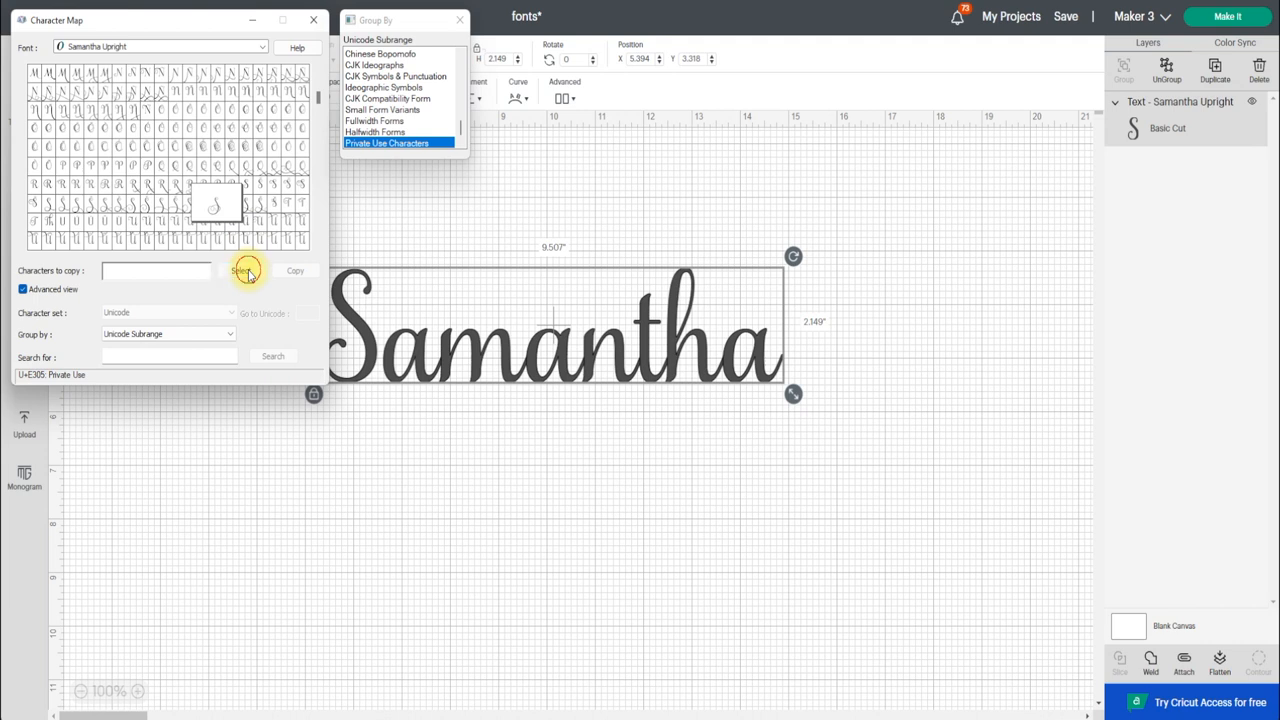
pyautogui.click(241, 270)
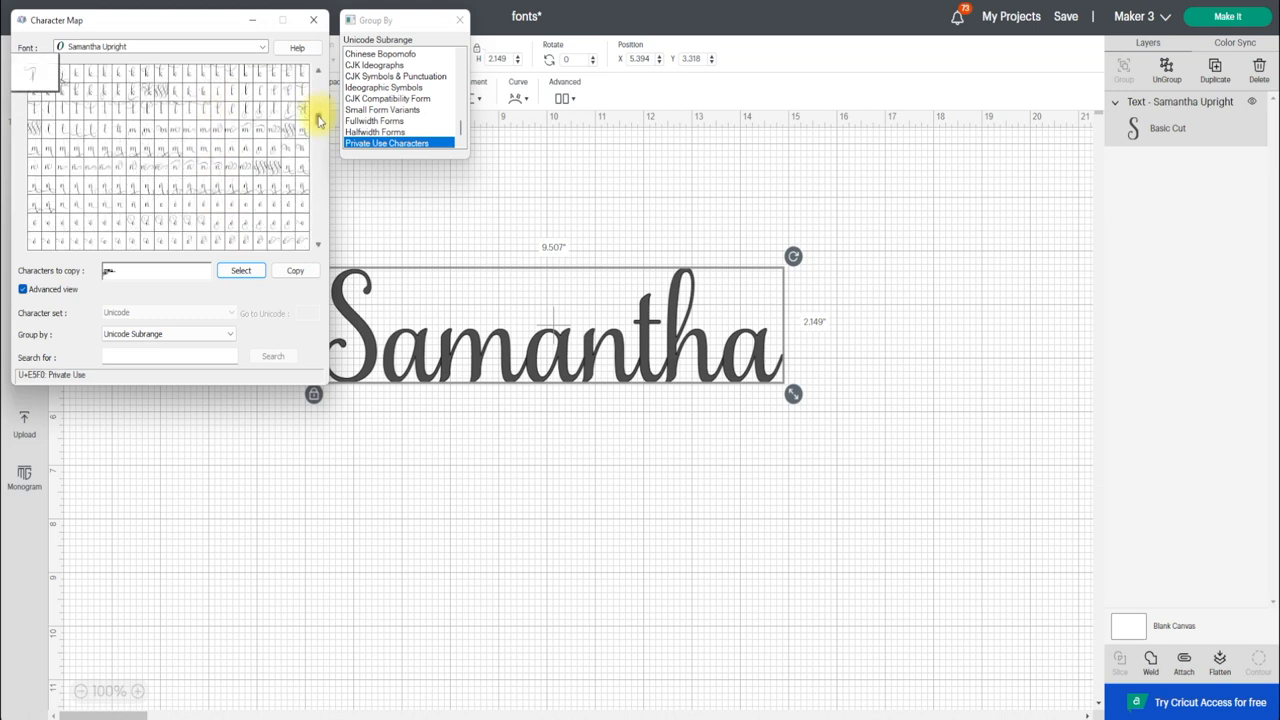
# Add the flower ornament glyph and copy the gathered glyphs to the clipboard.
pyautogui.click(318, 120)
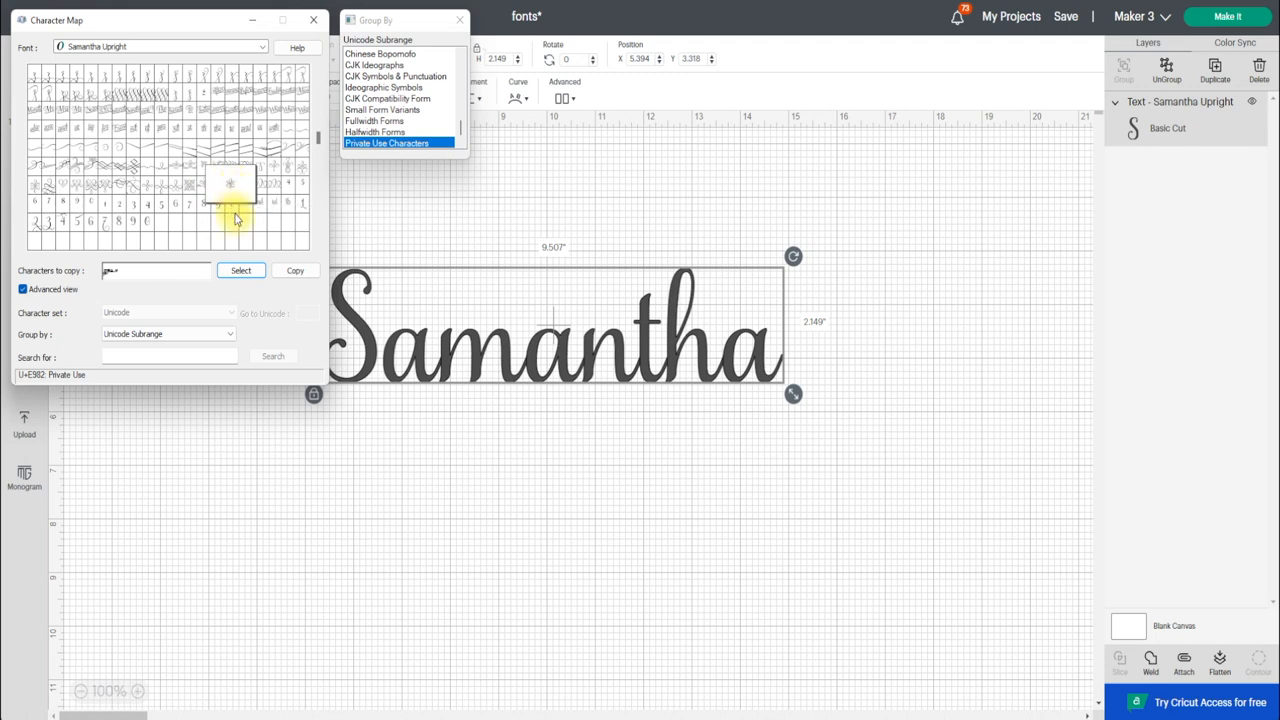
pyautogui.click(240, 271)
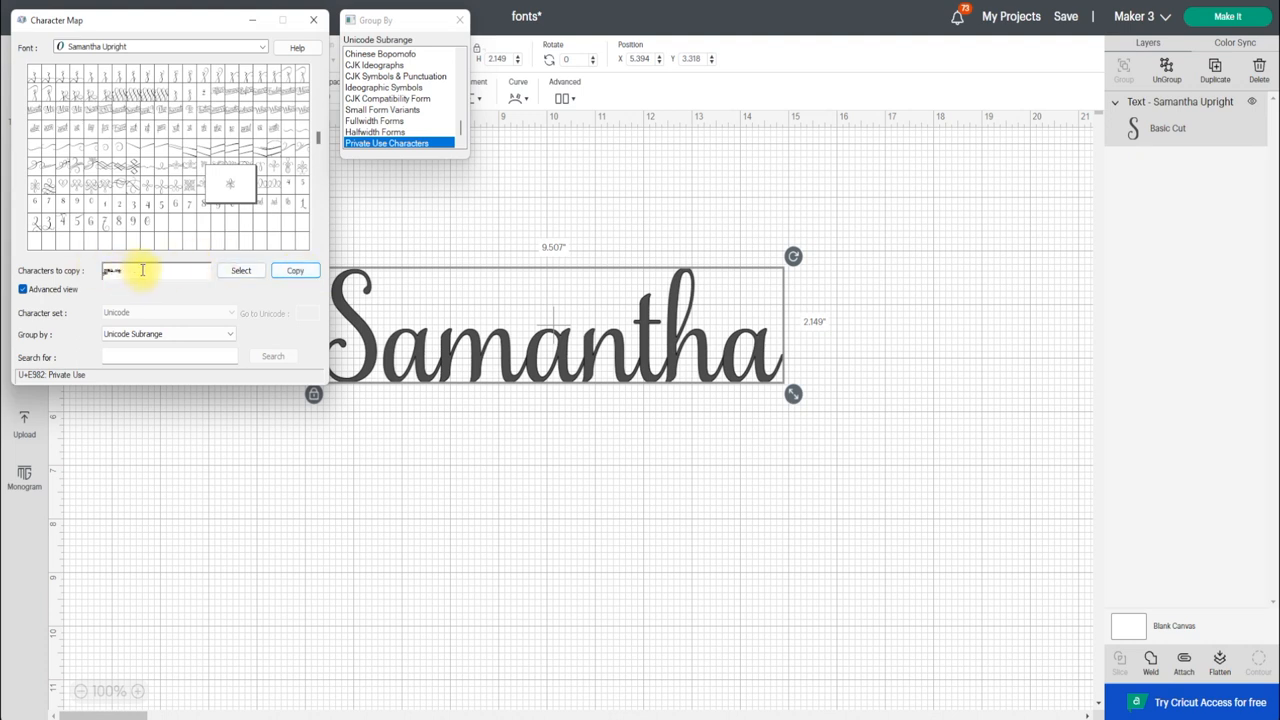
pyautogui.click(313, 19)
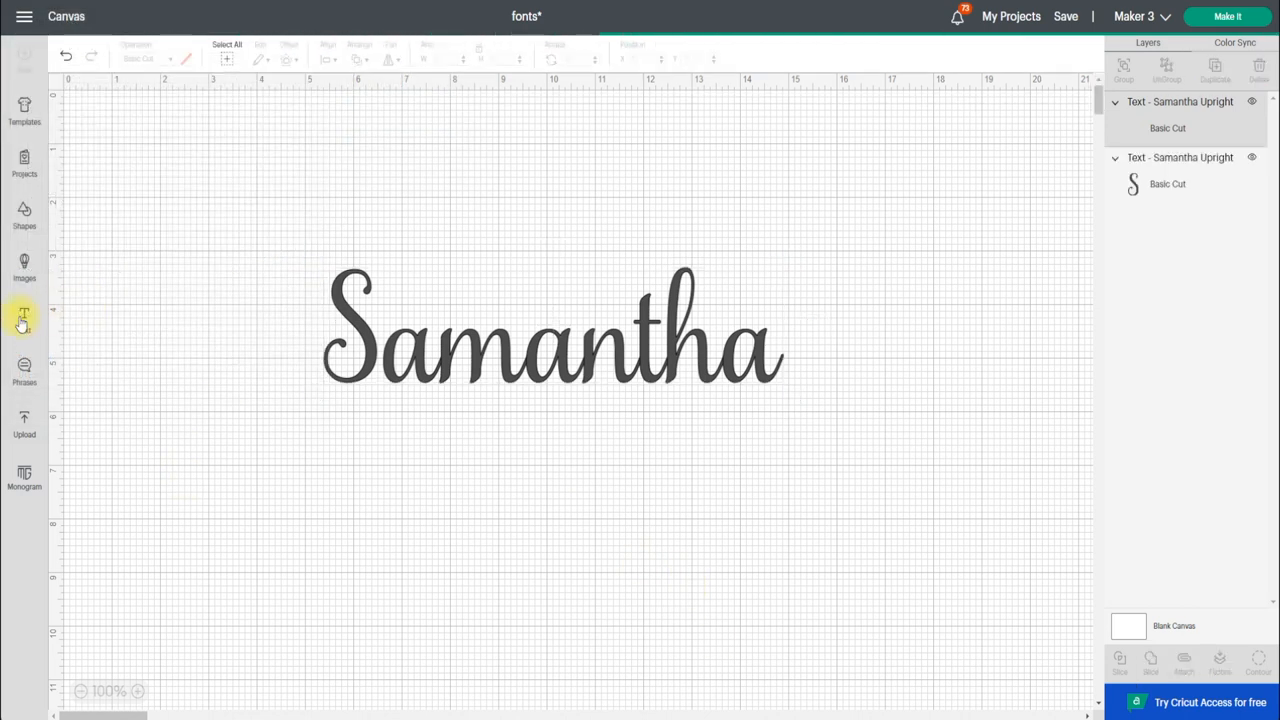
# Create a new text object and paste the copied glyphs over its placeholder text.
pyautogui.click(24, 318)
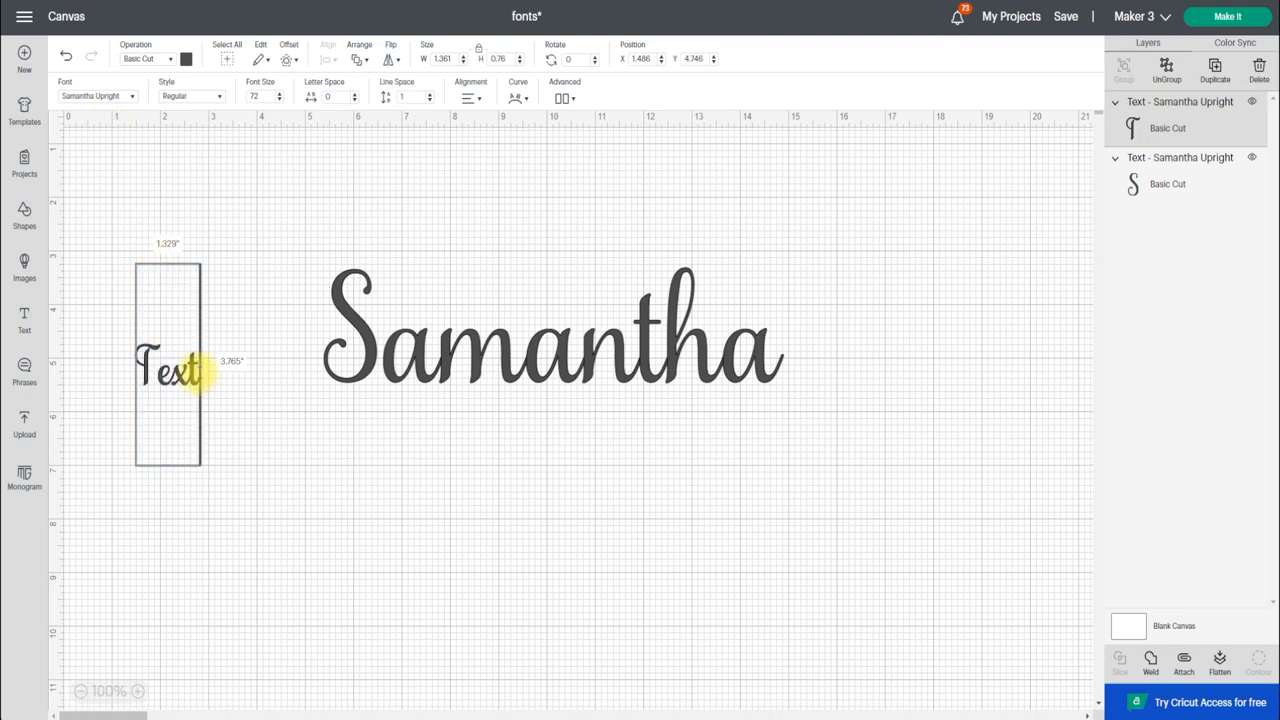
pyautogui.moveTo(207, 365); pyautogui.dragTo(172, 365)
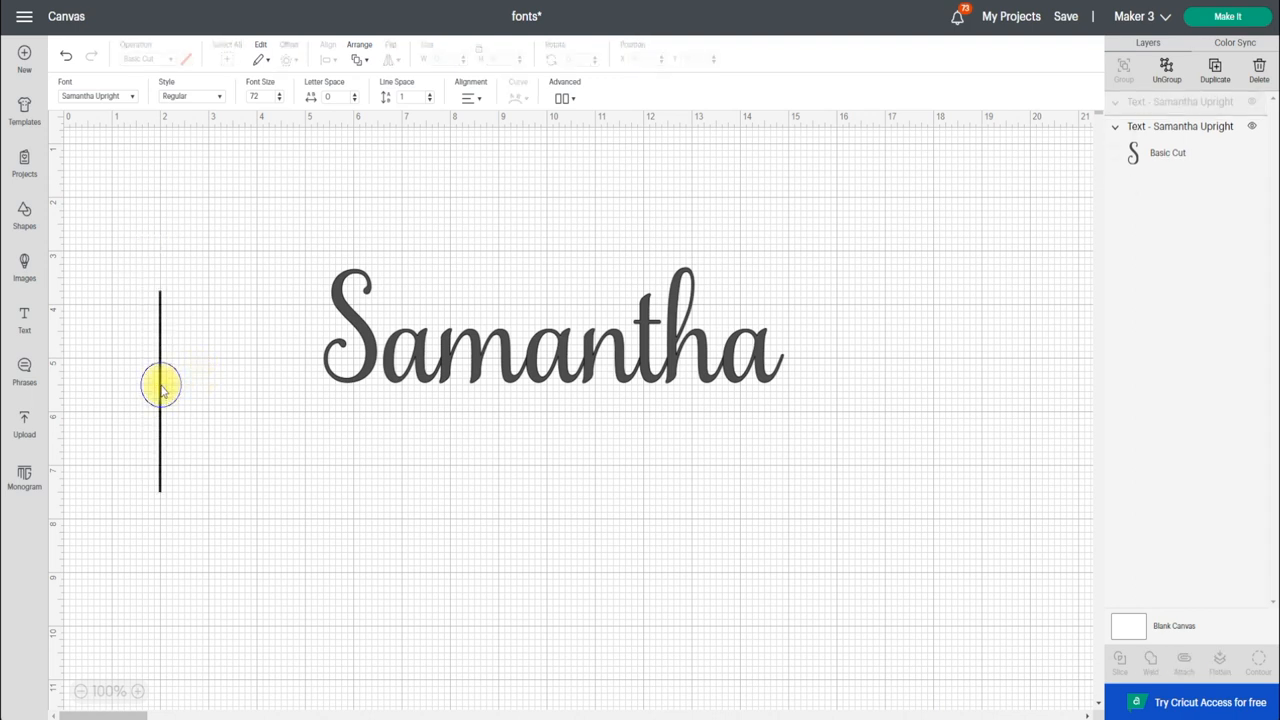
pyautogui.rightClick(160, 385)
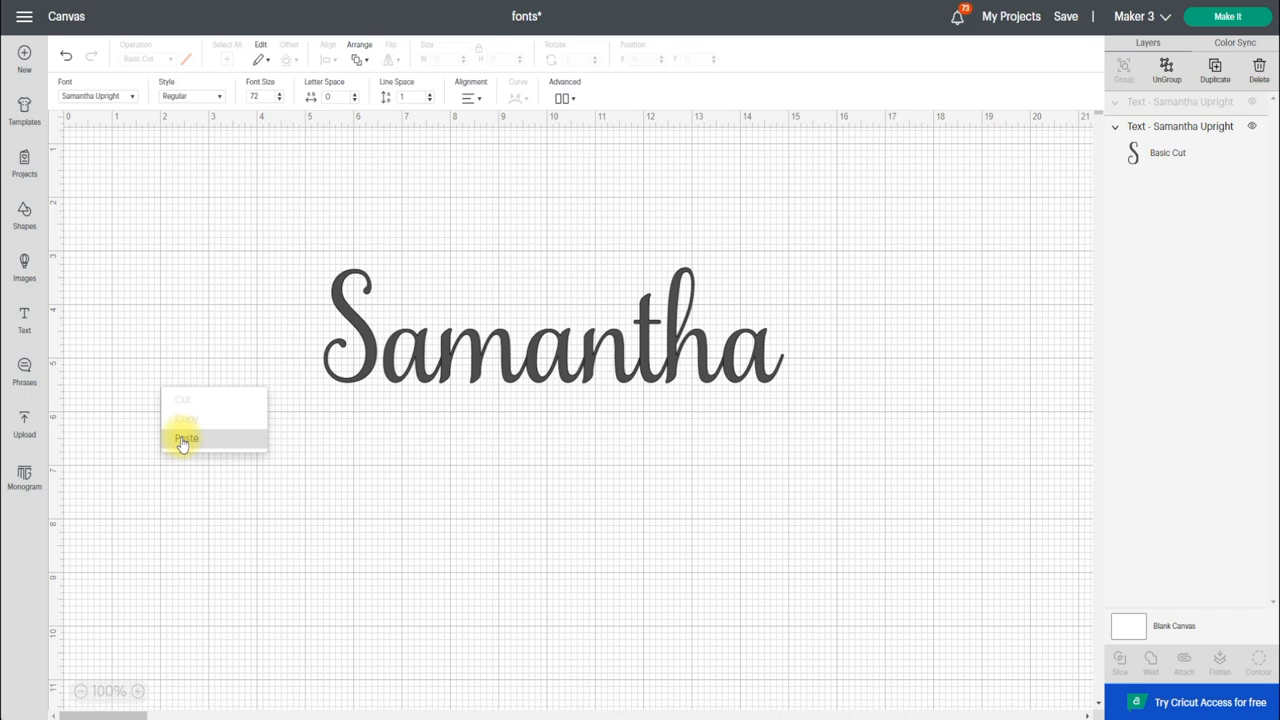
pyautogui.click(186, 439)
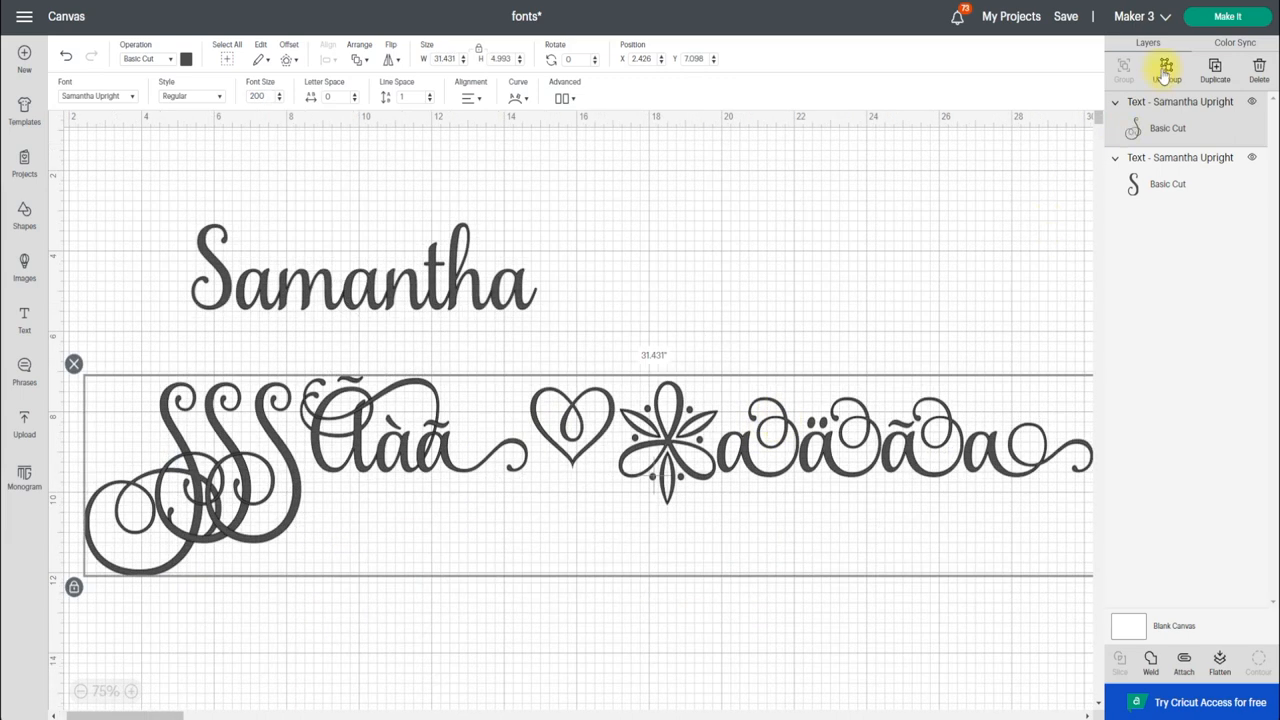
# Ungroup the glyphs, move the swash S and ornaments near the name, select the leftovers.
pyautogui.click(1166, 70)
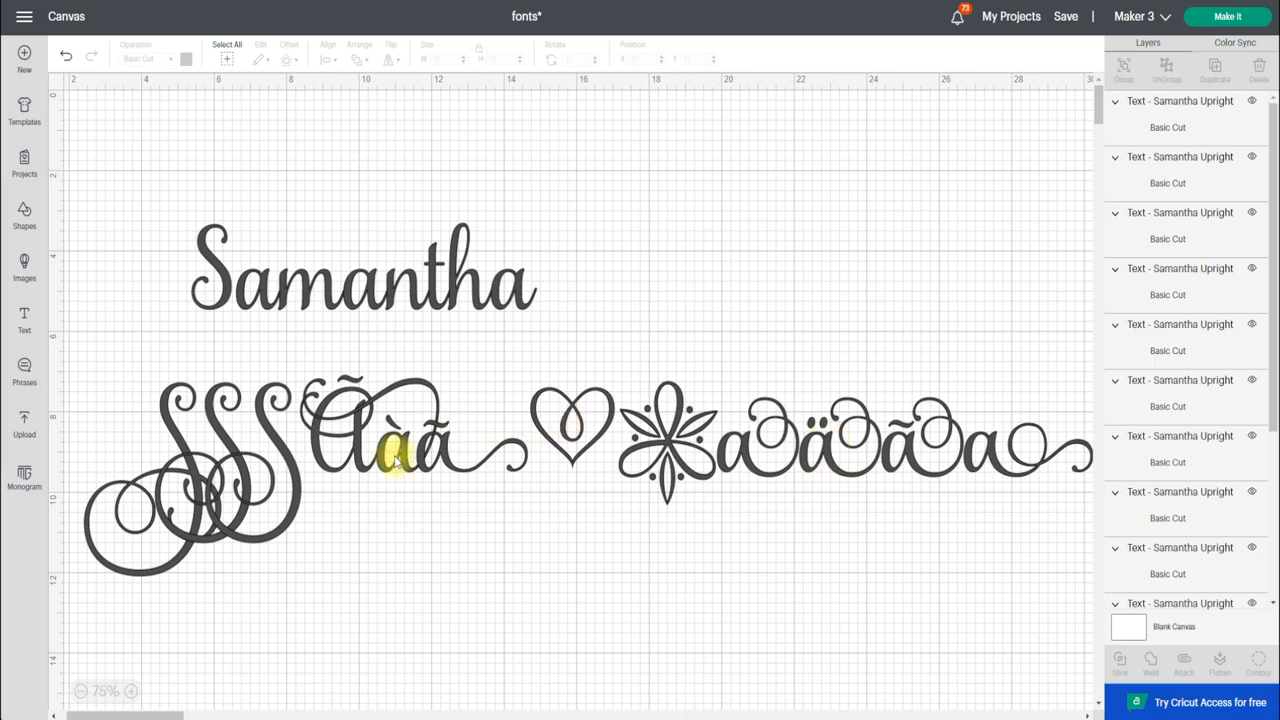
pyautogui.click(250, 470)
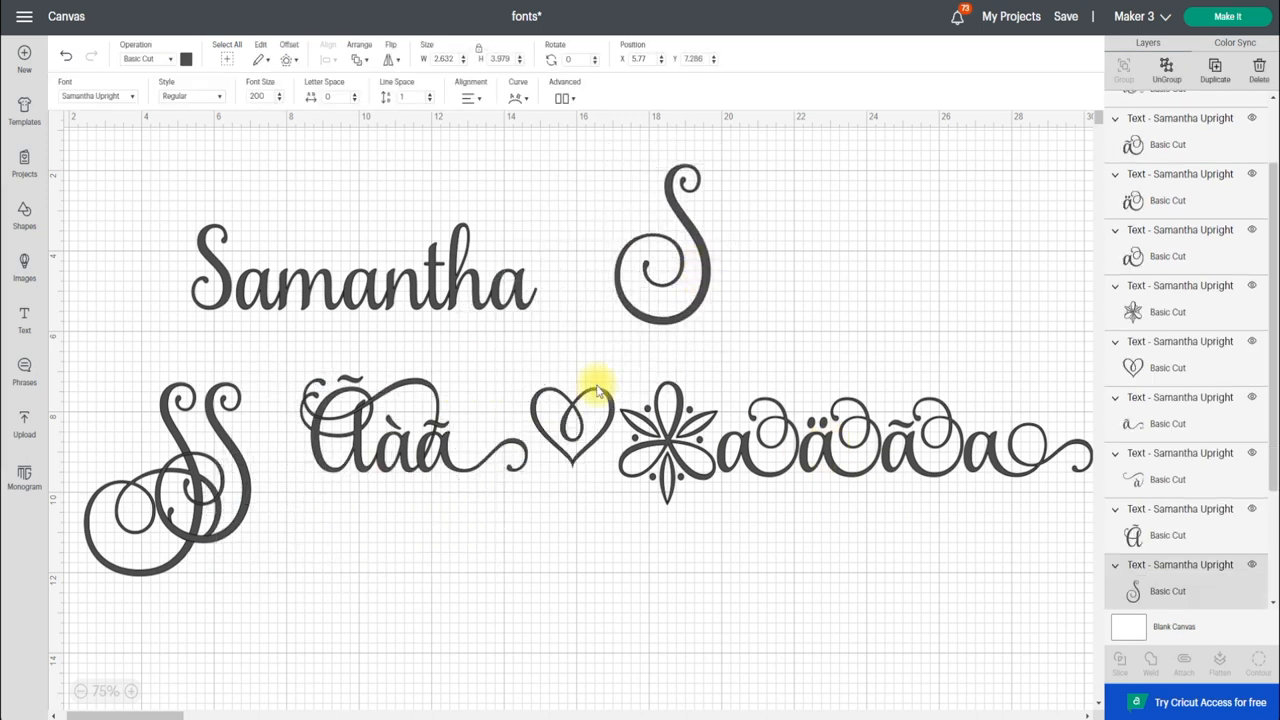
pyautogui.moveTo(570, 420); pyautogui.dragTo(760, 290)
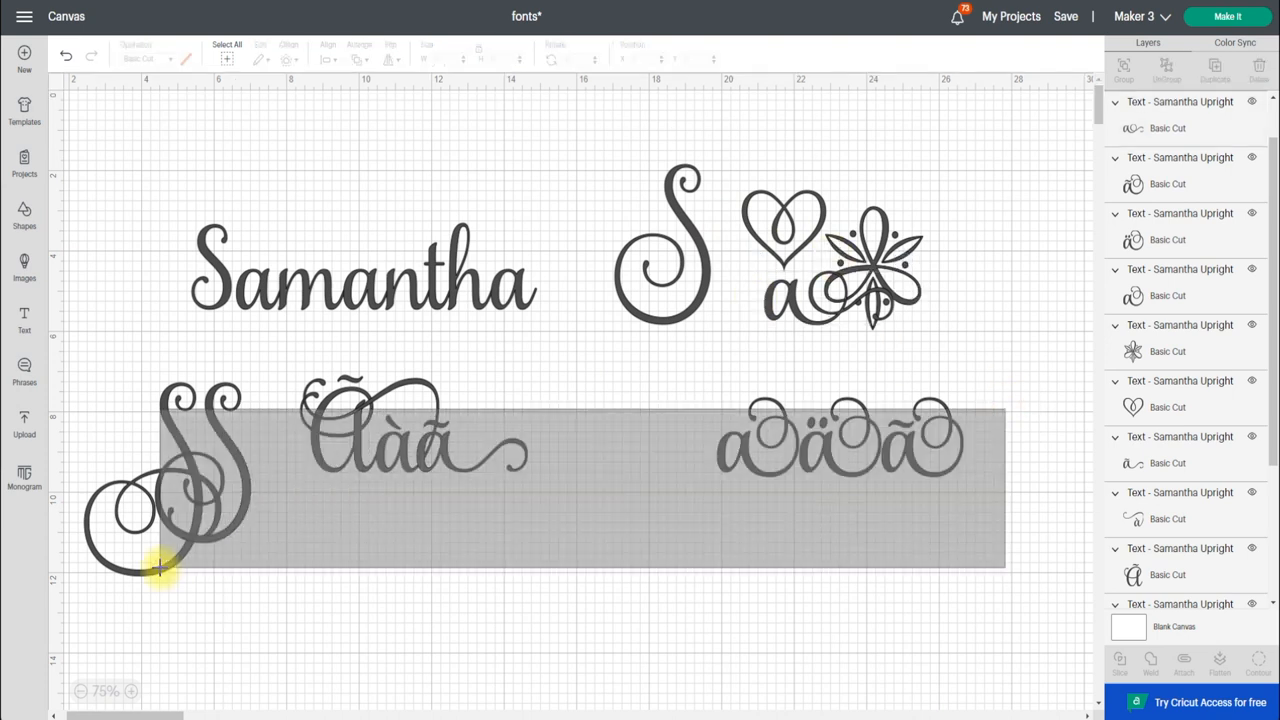
pyautogui.click(360, 275)
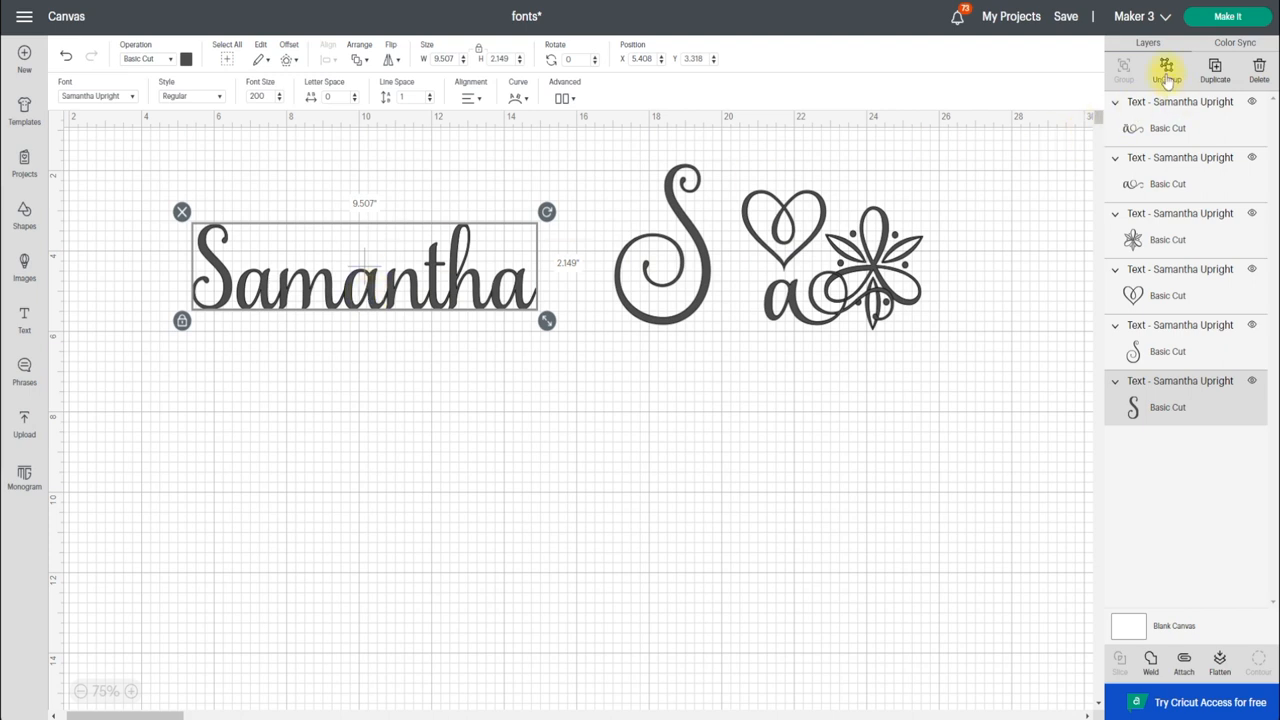
# Ungroup the name and set the swash S against the start of 'amantha'.
pyautogui.click(1166, 70)
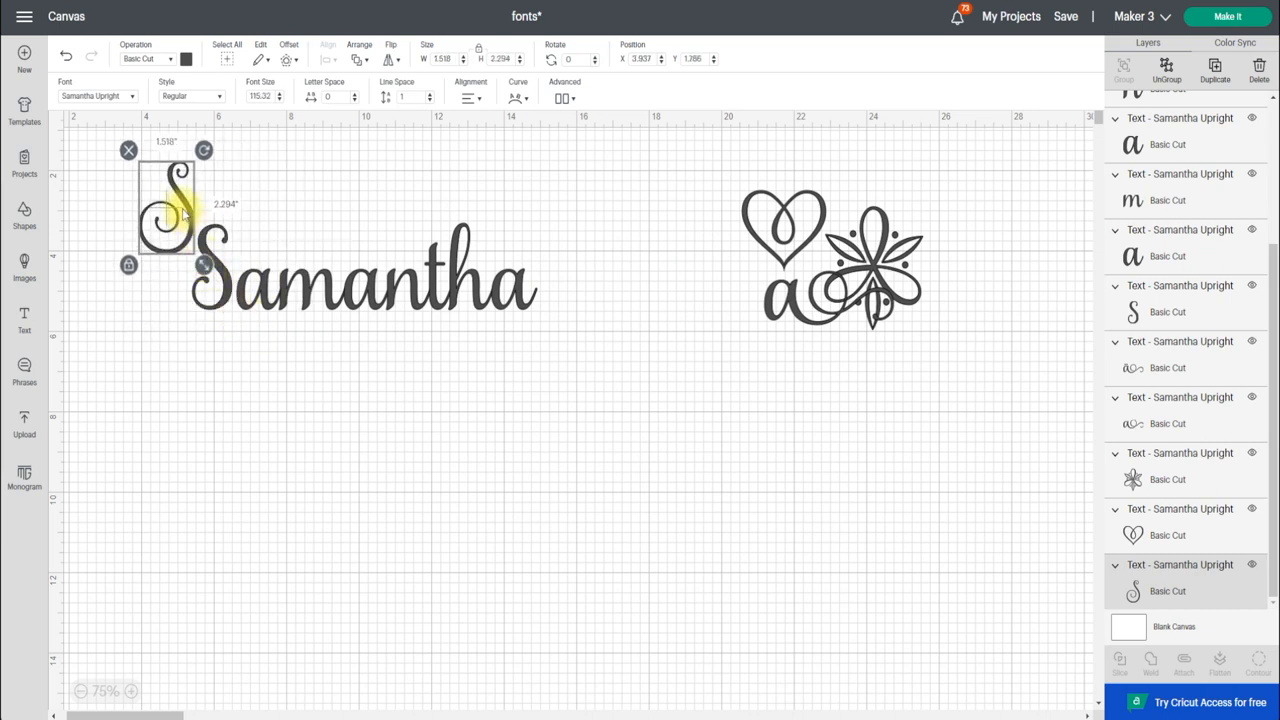
pyautogui.moveTo(167, 207); pyautogui.dragTo(205, 278)
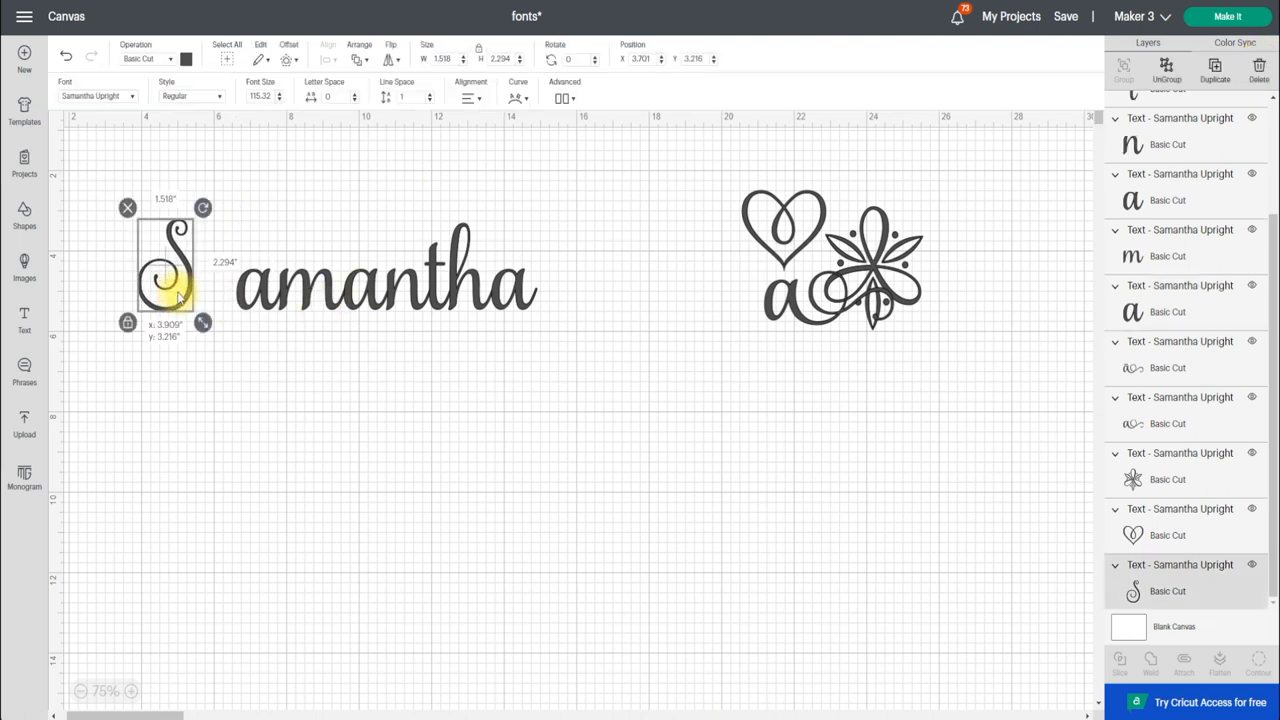
pyautogui.moveTo(165, 270); pyautogui.dragTo(205, 270)
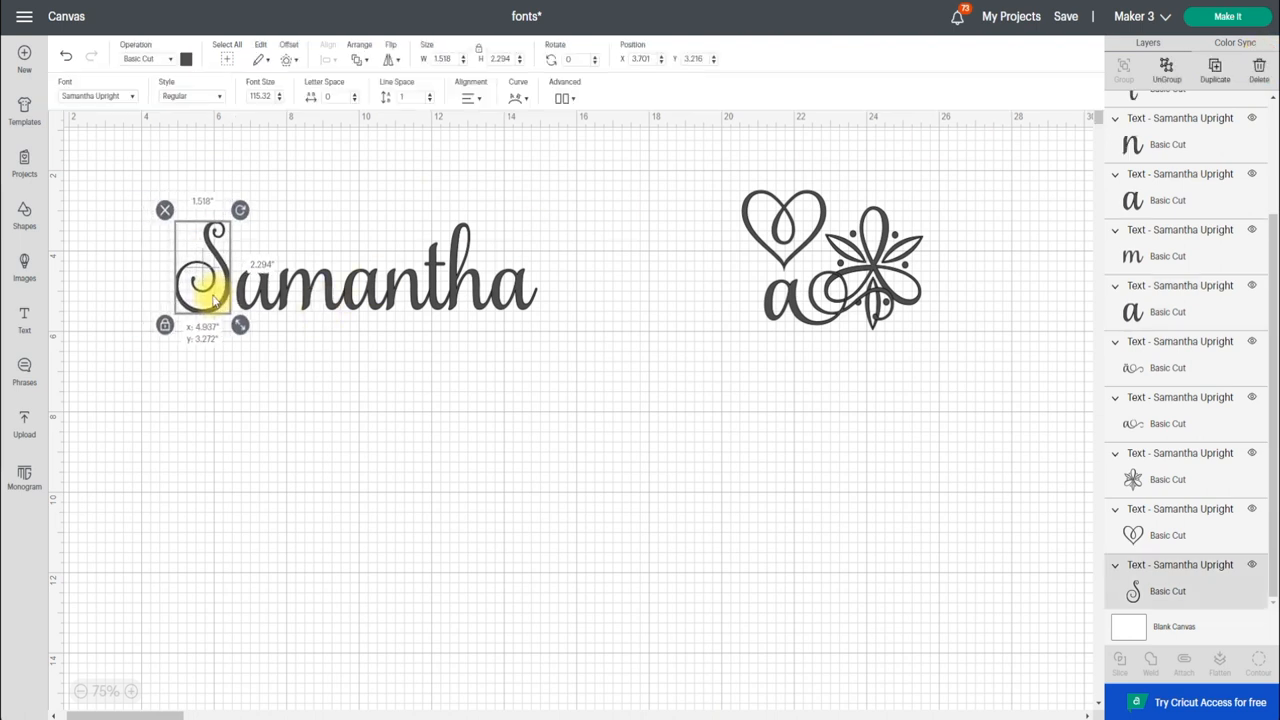
pyautogui.click(668, 388)
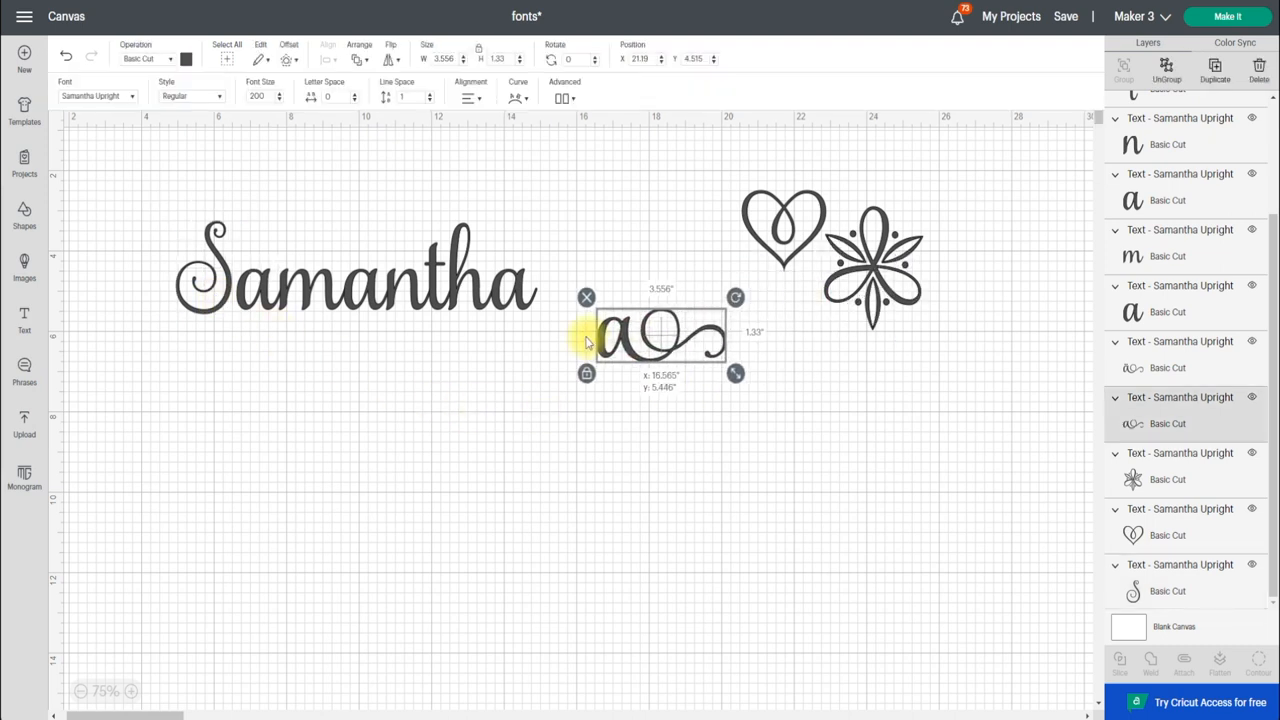
# Place the swash-tailed a at the end of the name and deselect to check the fit.
pyautogui.moveTo(660, 332); pyautogui.dragTo(550, 282)
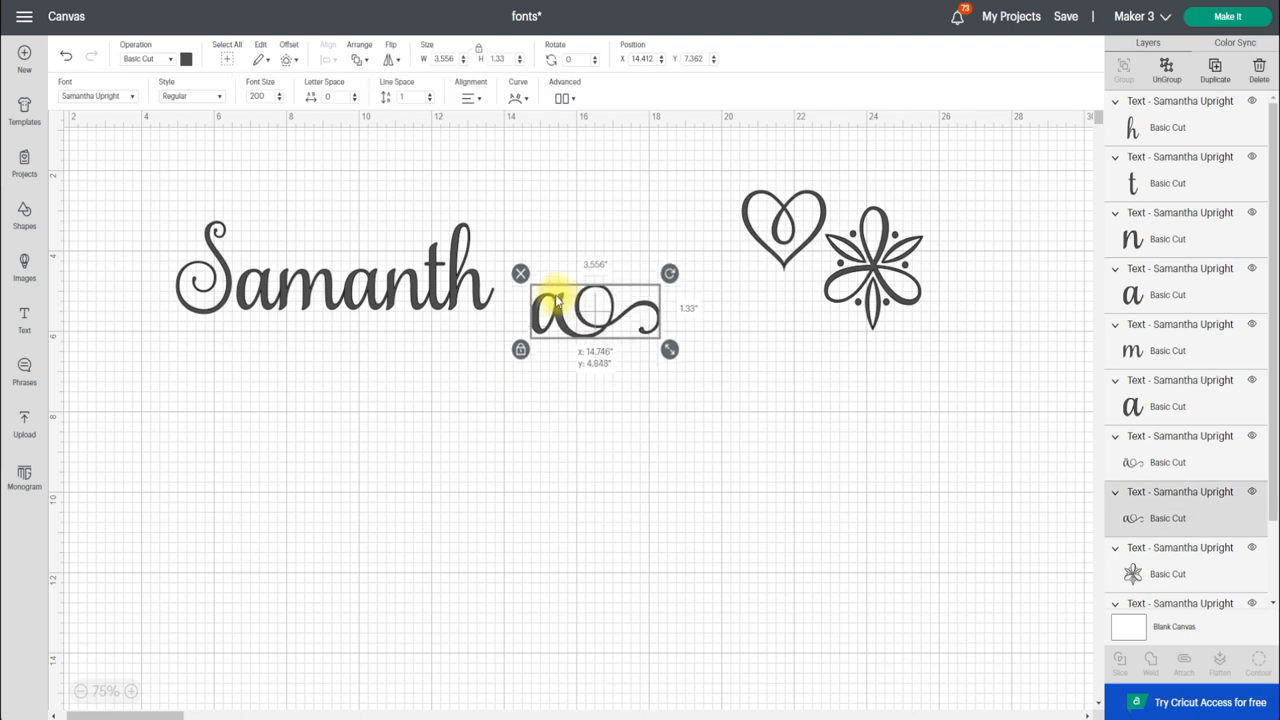
pyautogui.moveTo(595, 308); pyautogui.dragTo(553, 283)
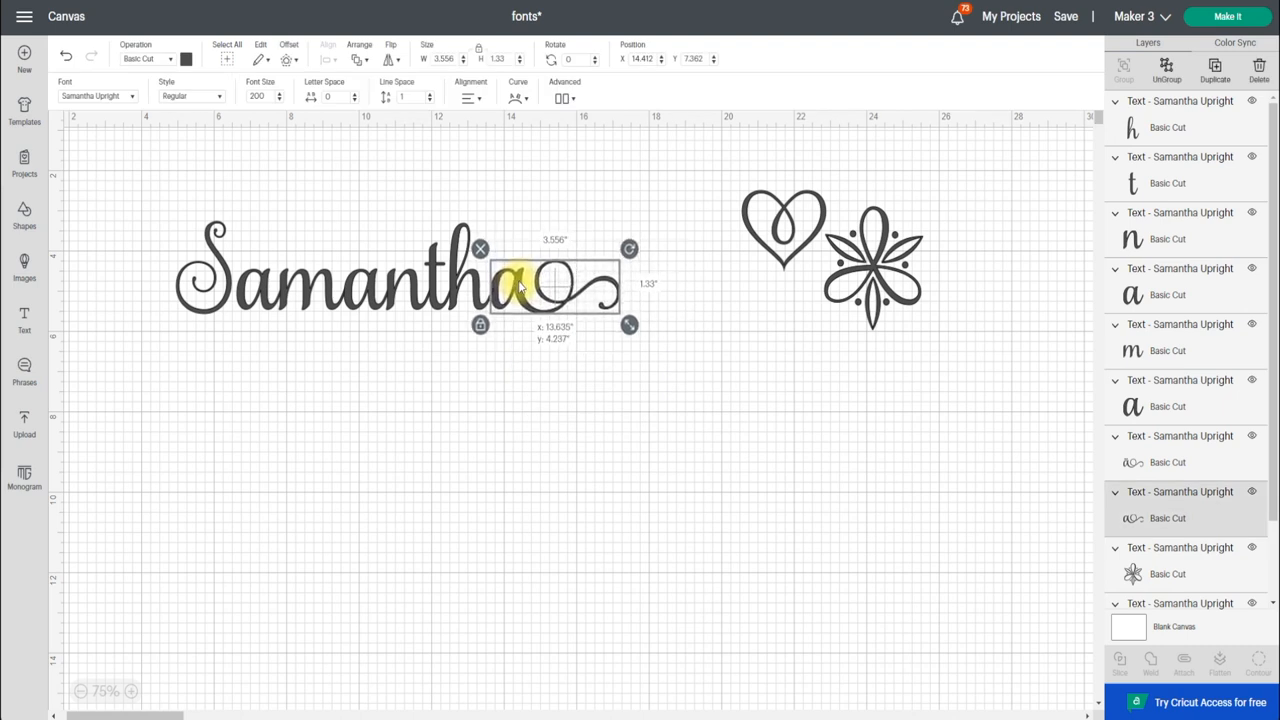
pyautogui.click(808, 218)
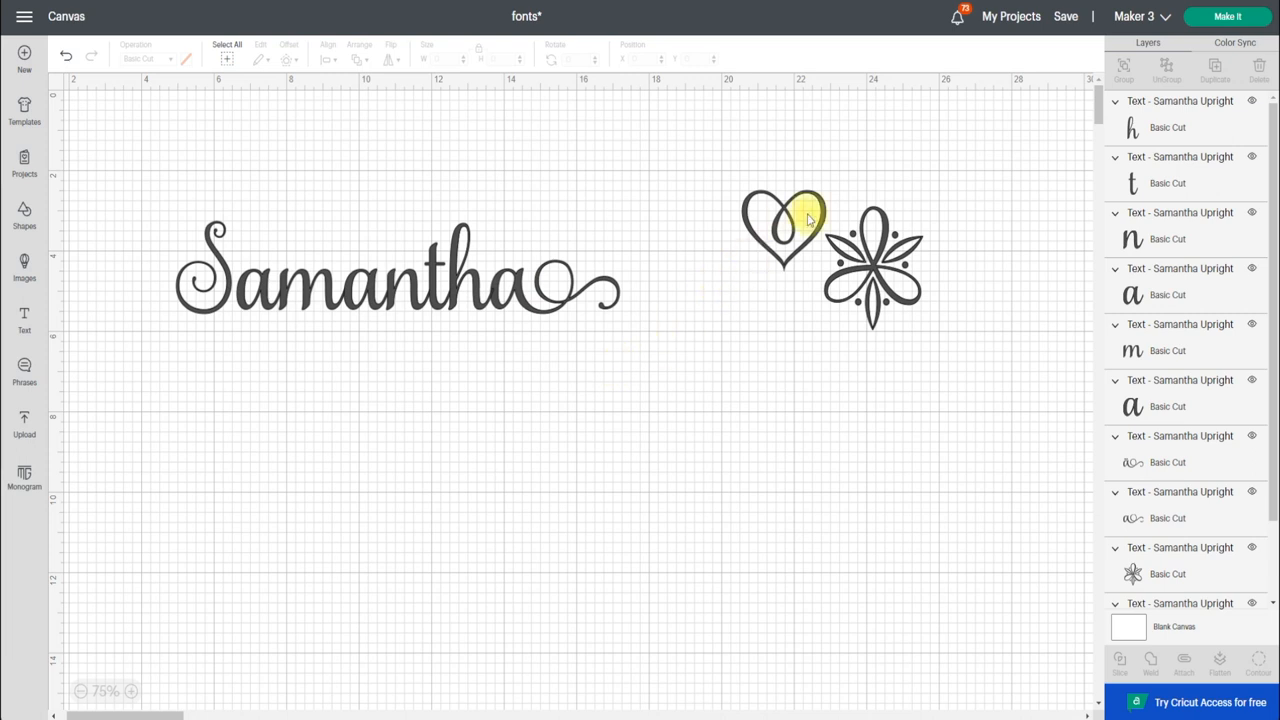
# Shrink the flower and tuck it under the end of the swash tail near the S.
pyautogui.click(872, 267)
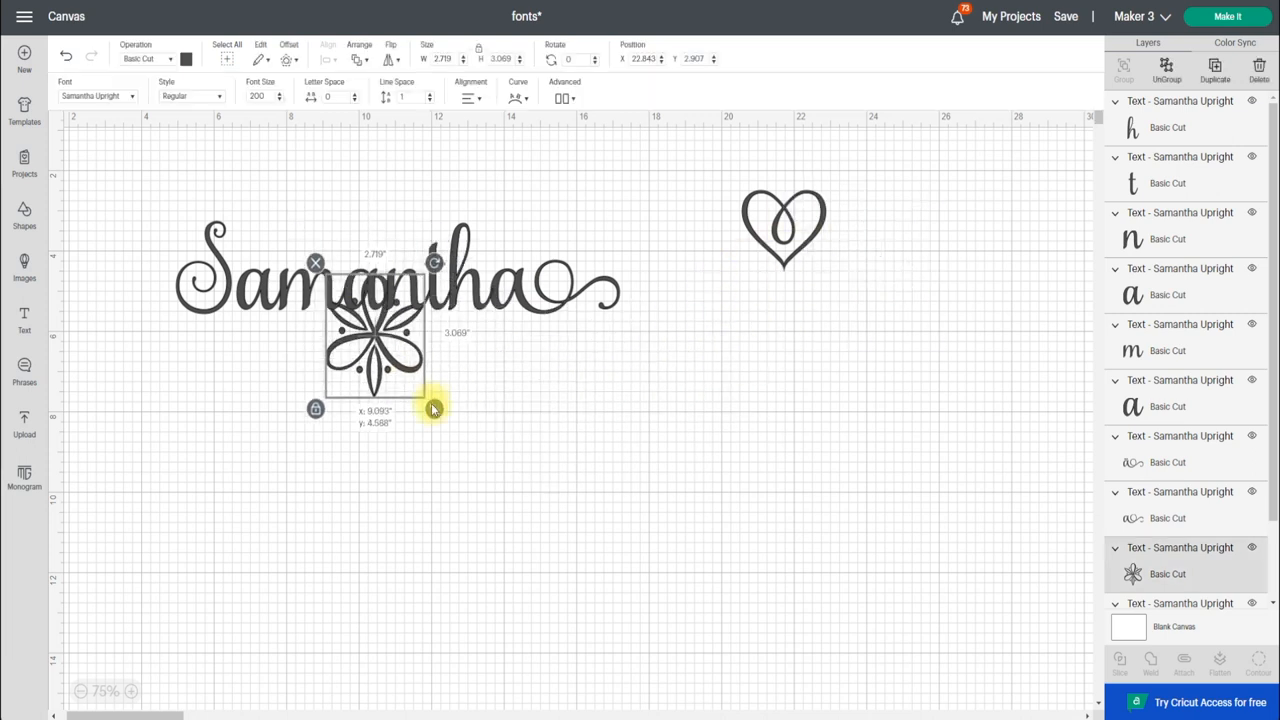
pyautogui.moveTo(435, 408); pyautogui.dragTo(453, 462)
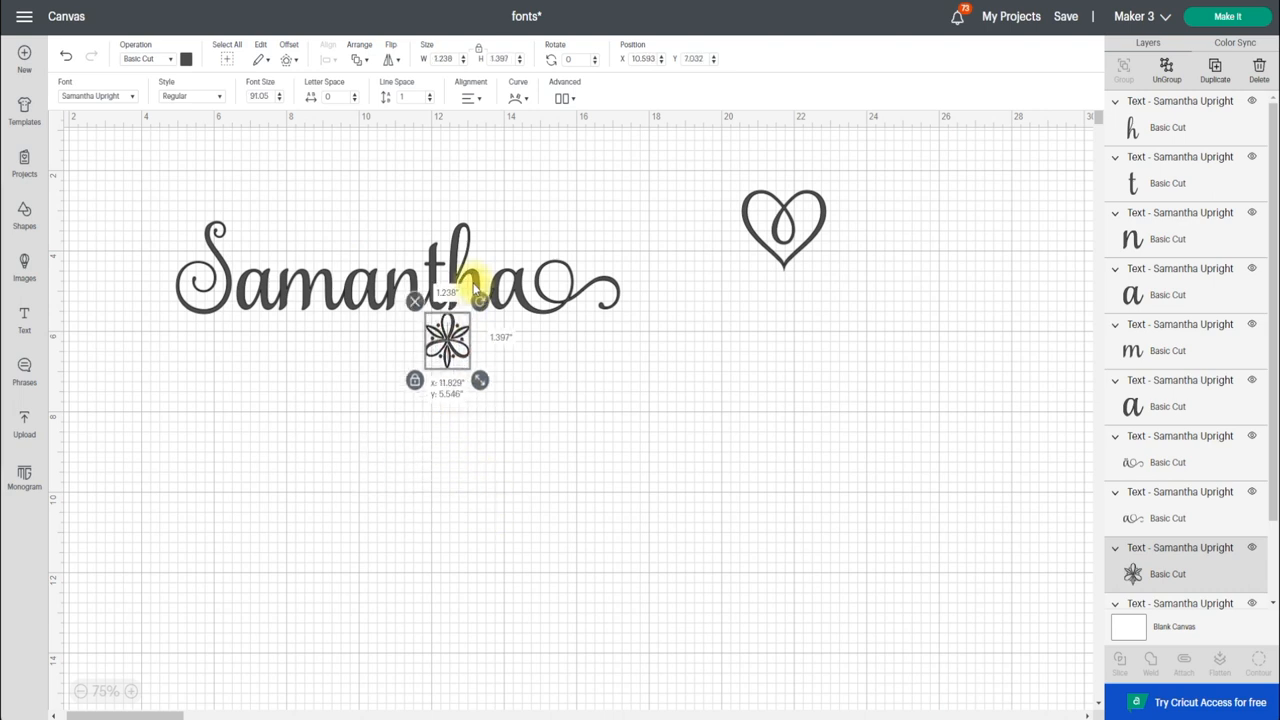
pyautogui.moveTo(448, 340); pyautogui.dragTo(287, 246)
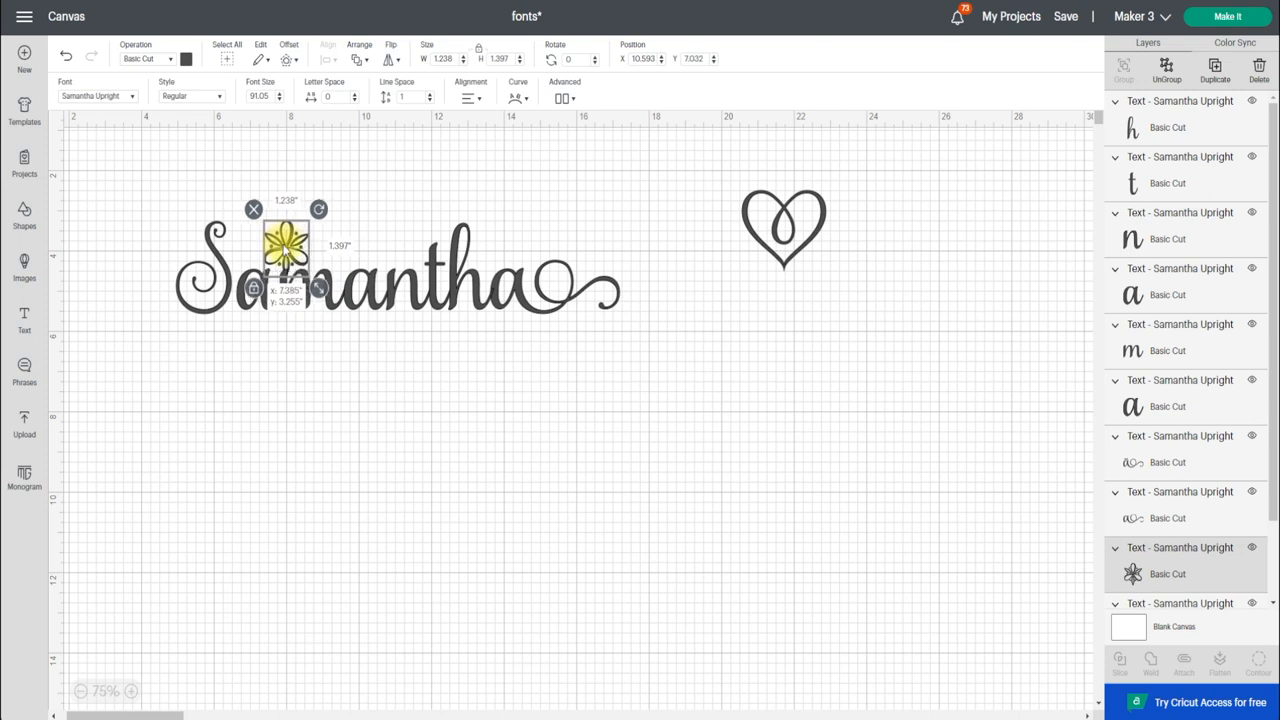
pyautogui.moveTo(287, 245); pyautogui.dragTo(190, 237)
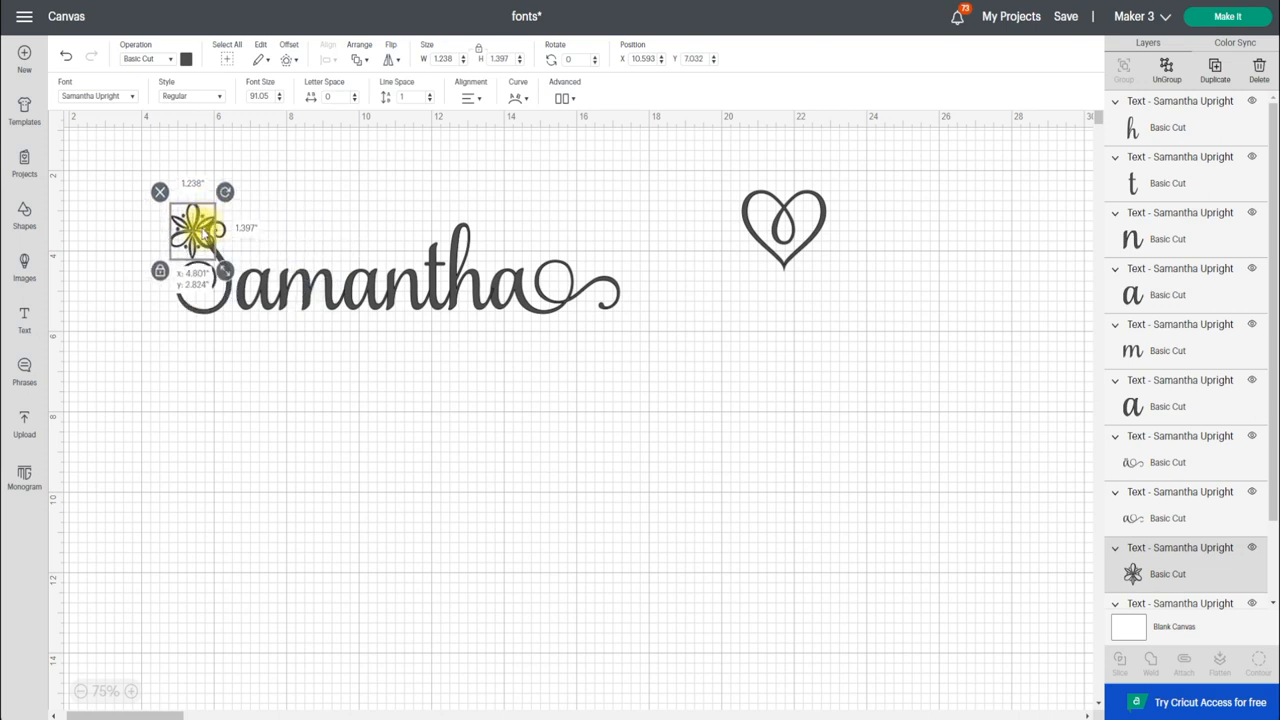
pyautogui.moveTo(195, 235); pyautogui.dragTo(183, 247)
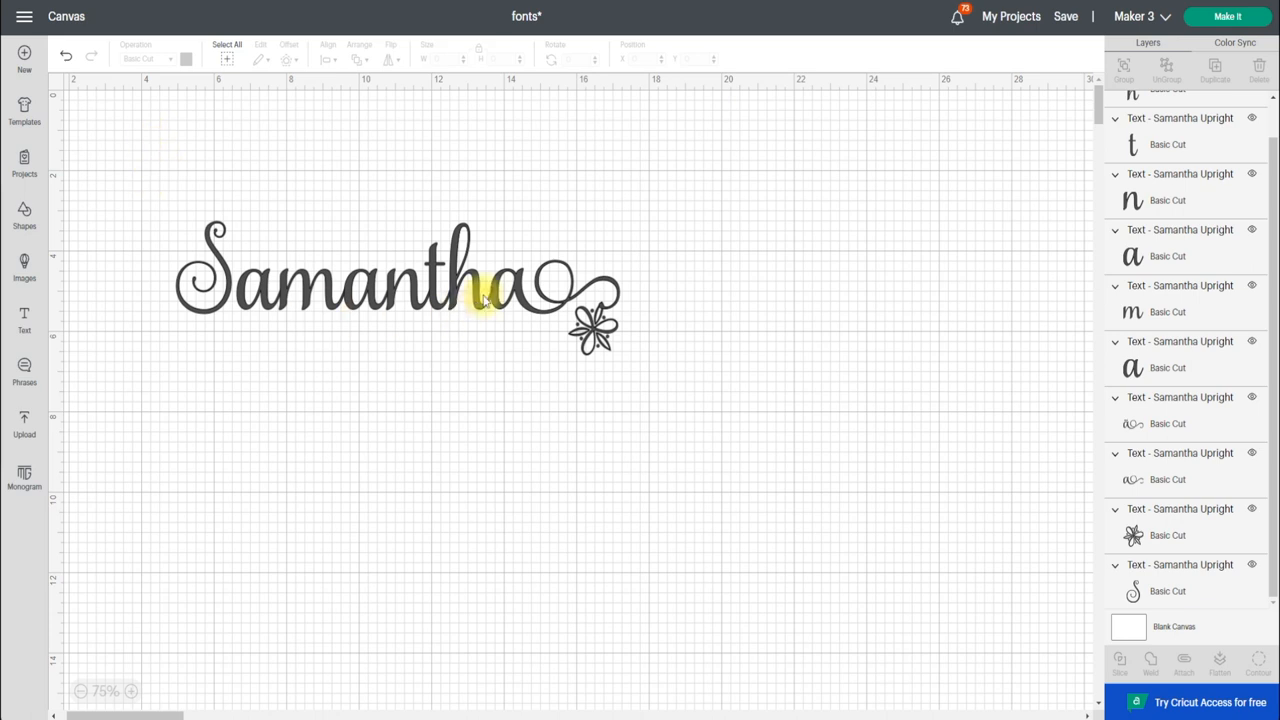
pyautogui.moveTo(532, 333)
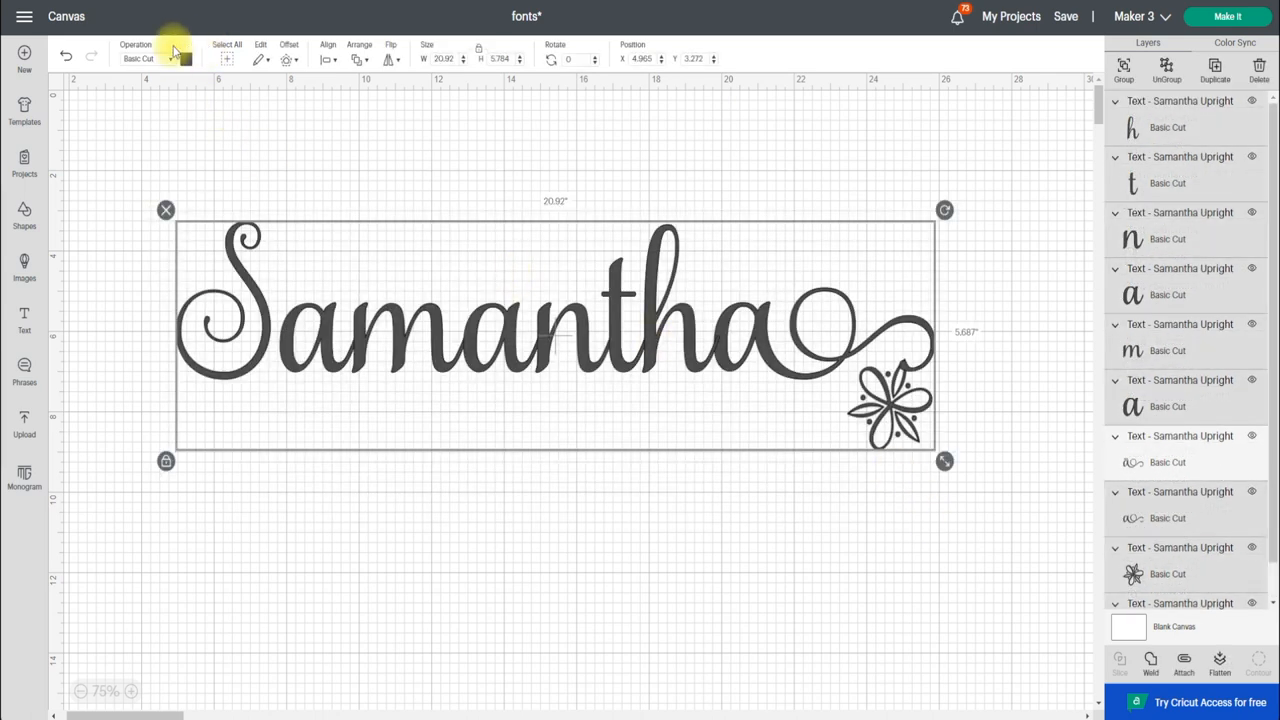
# Set the design's operation to Draw with Pen.
pyautogui.click(152, 58)
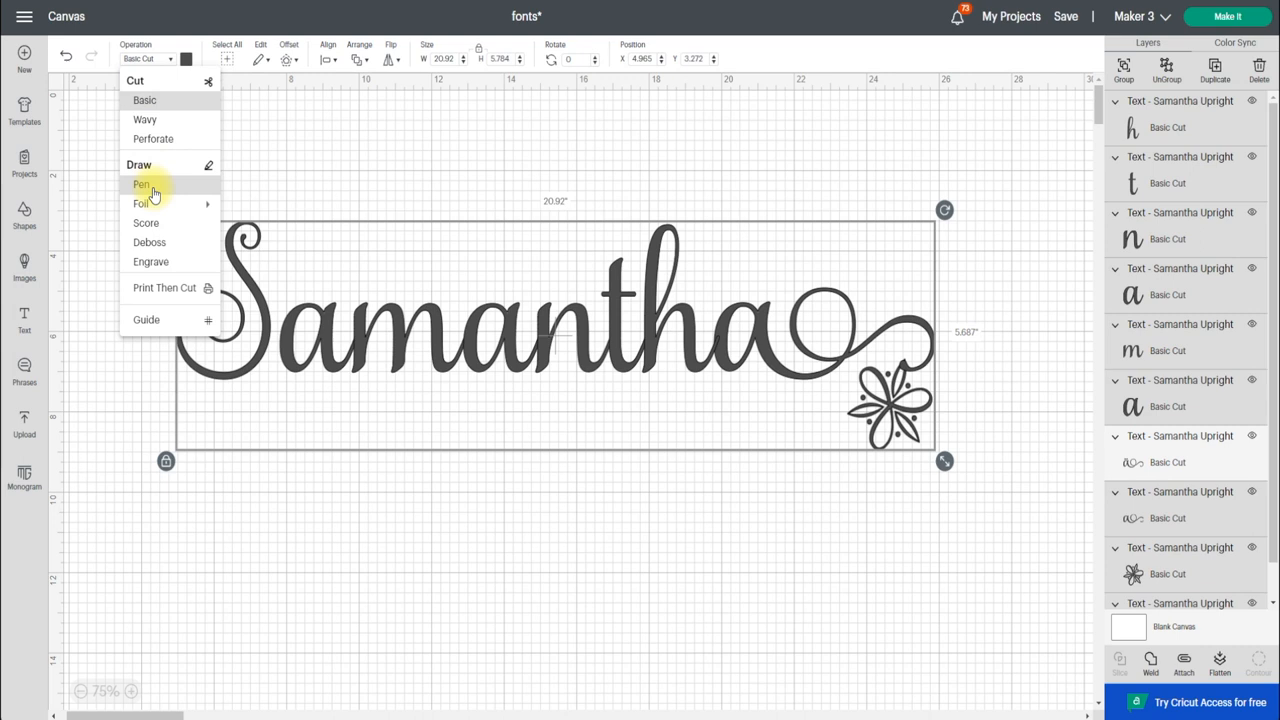
pyautogui.click(141, 184)
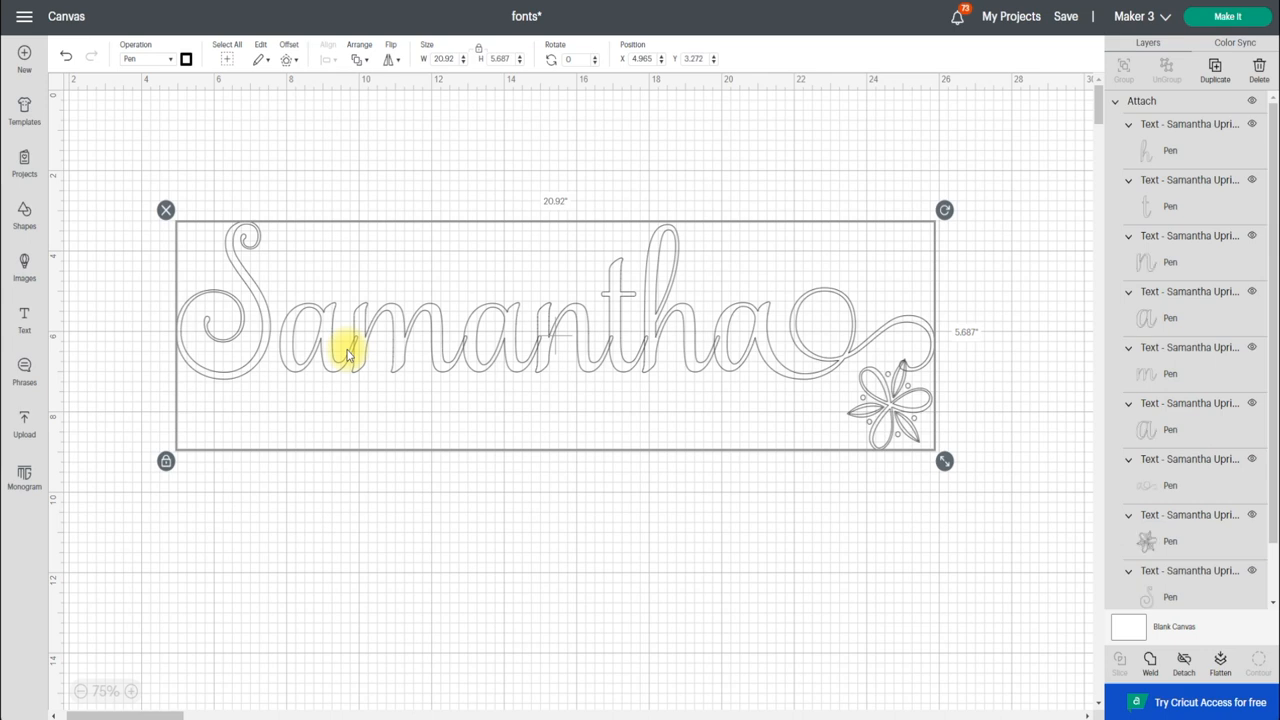
pyautogui.moveTo(360, 347)
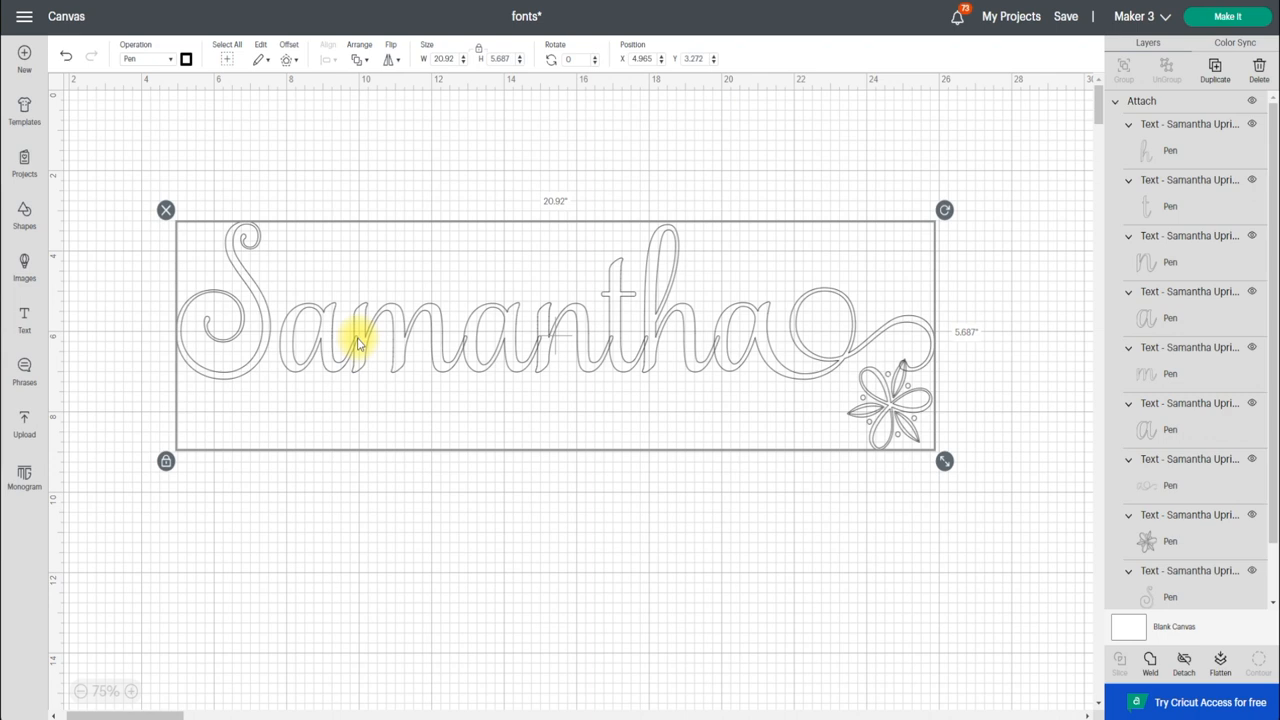
pyautogui.moveTo(500, 368)
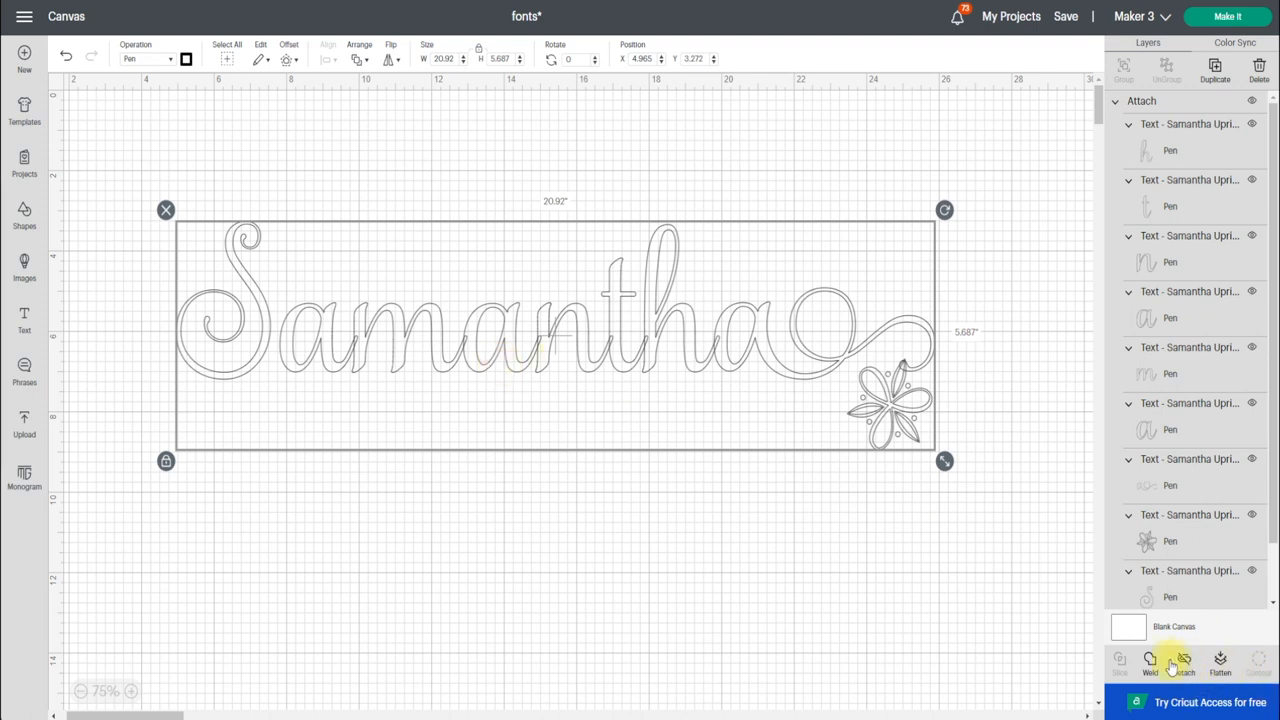
pyautogui.click(1183, 663)
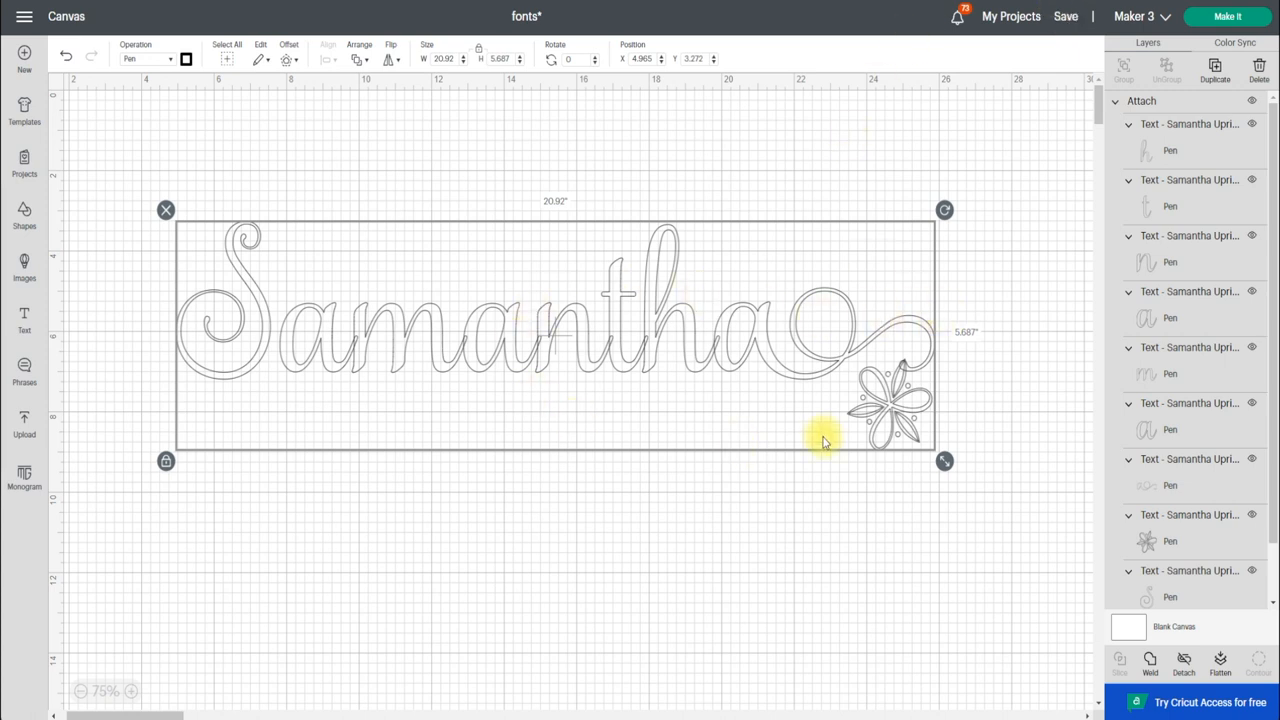
pyautogui.moveTo(847, 312)
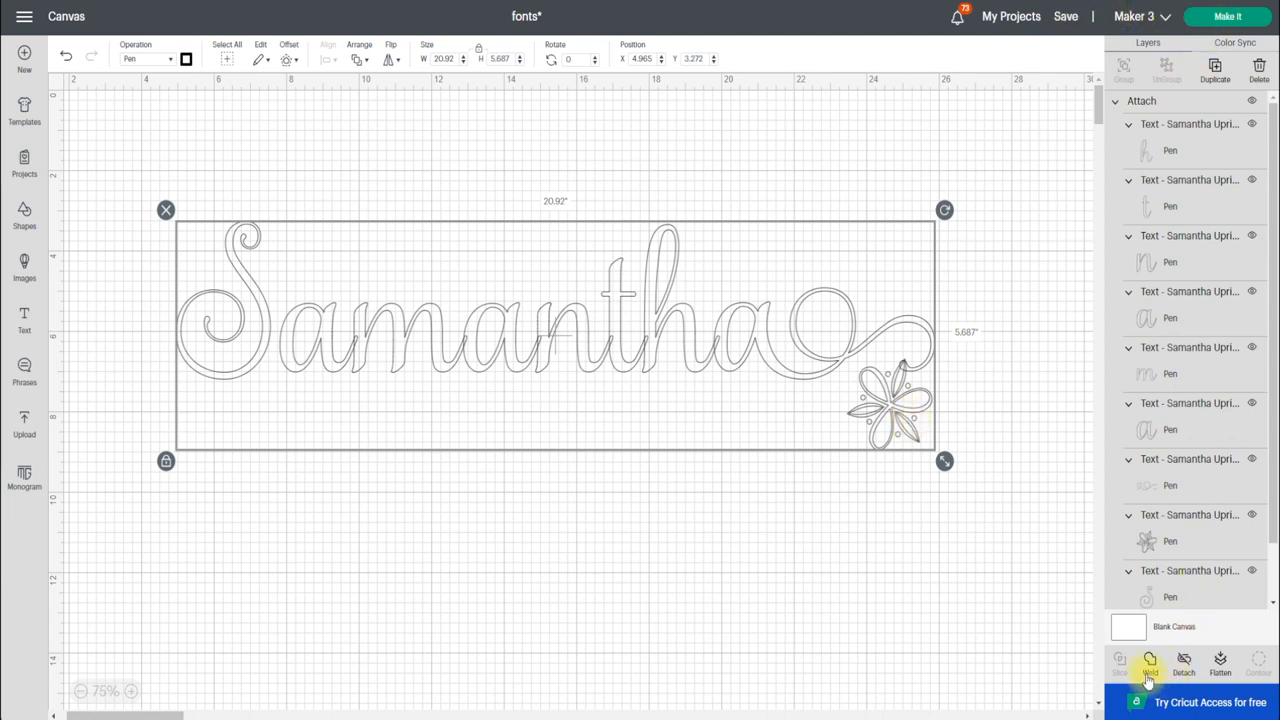
pyautogui.click(1150, 665)
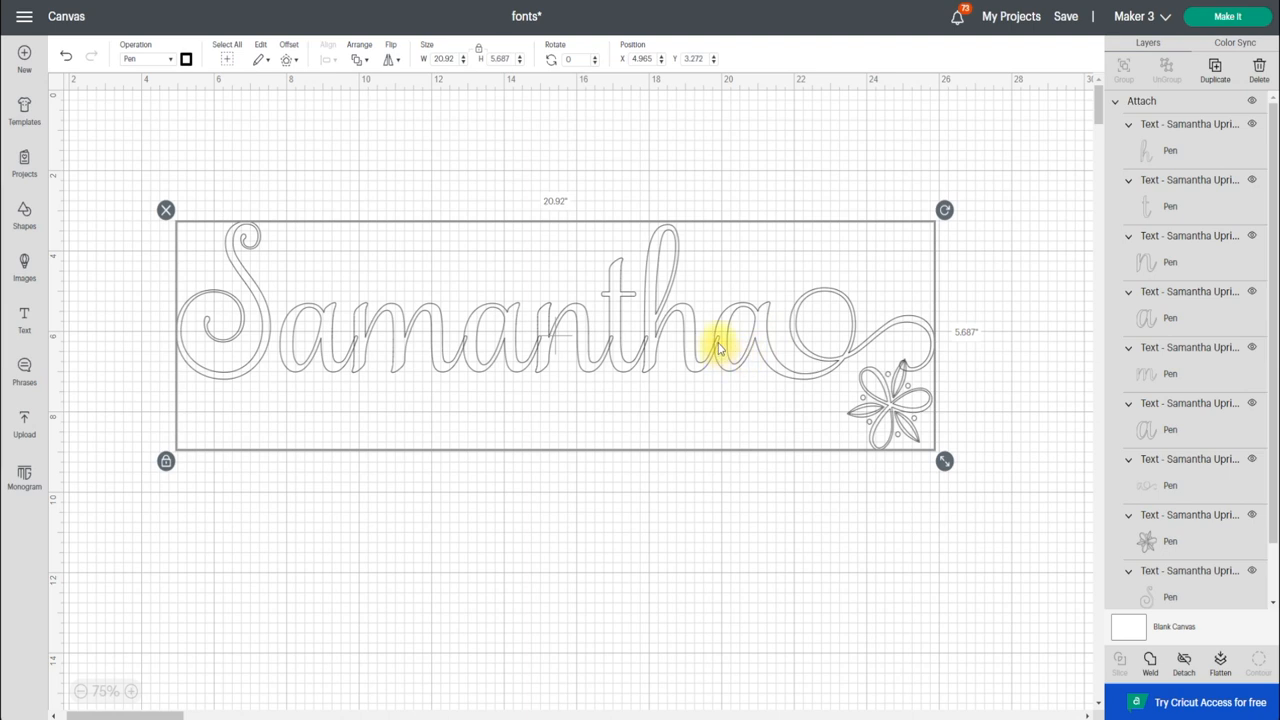
pyautogui.moveTo(900, 462)
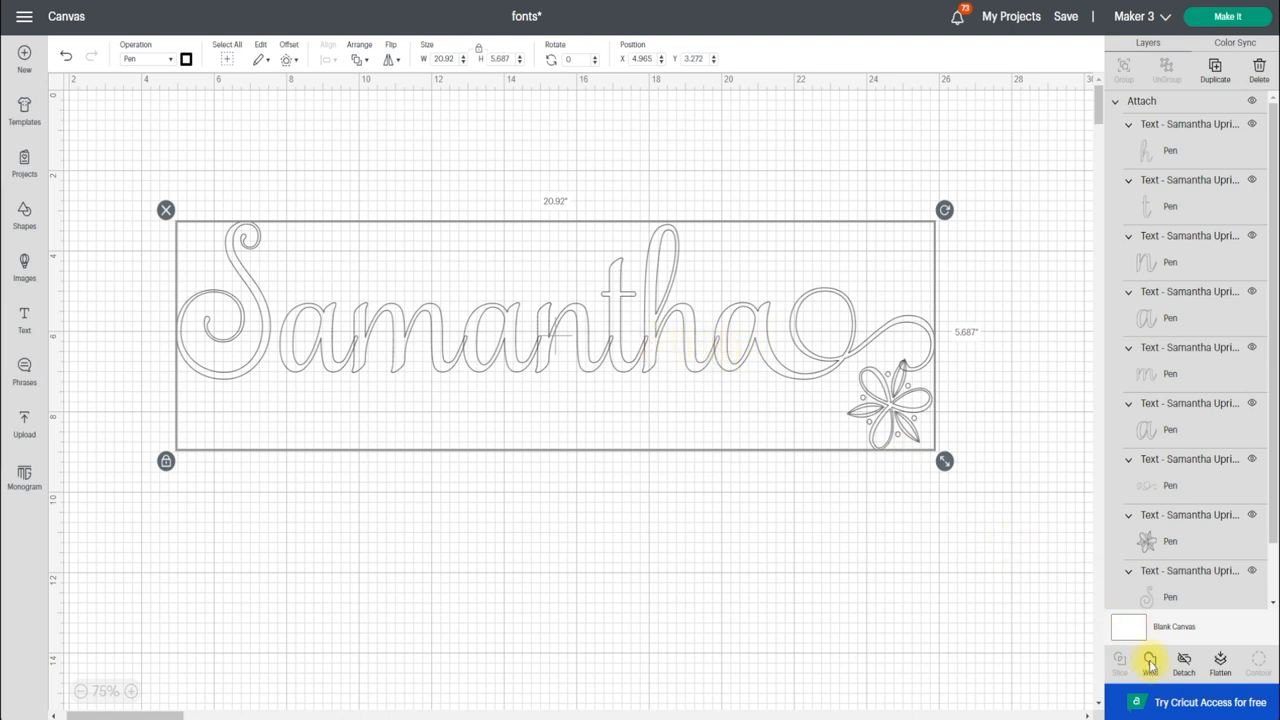
# Weld all pieces into one shape and set the Weld Result to Basic Cut.
pyautogui.click(1150, 662)
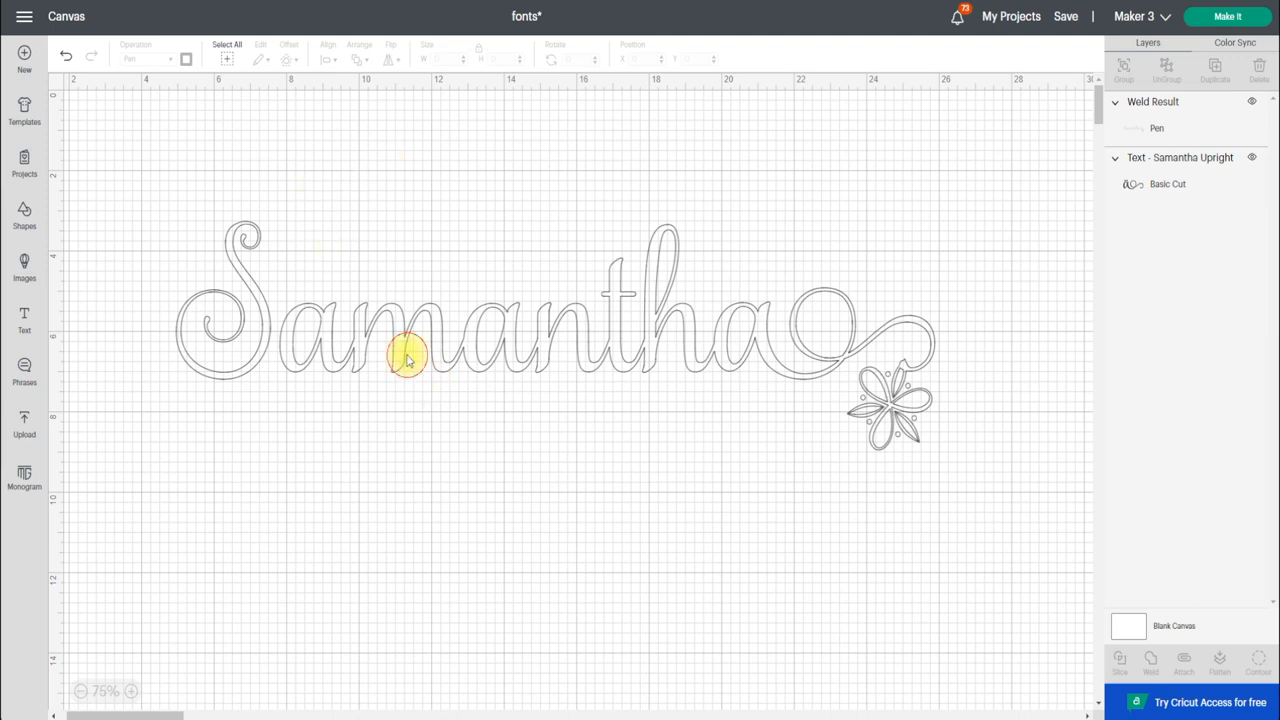
pyautogui.click(408, 357)
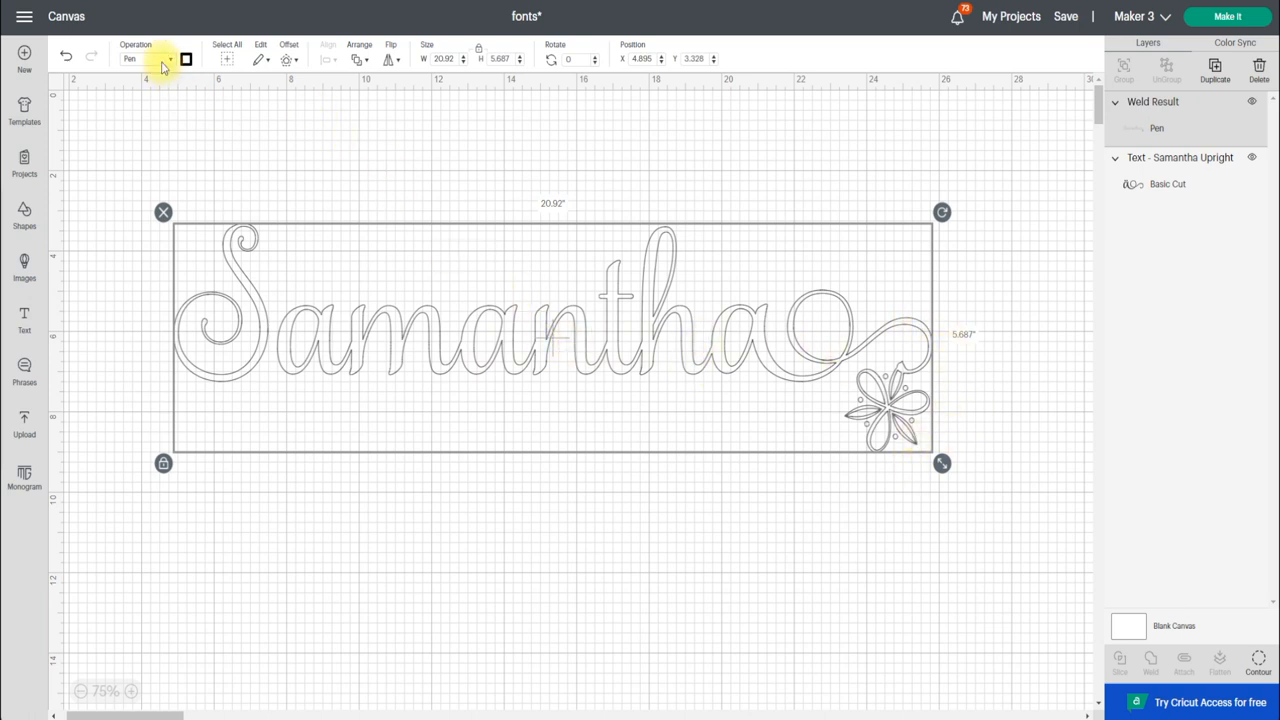
pyautogui.click(148, 58)
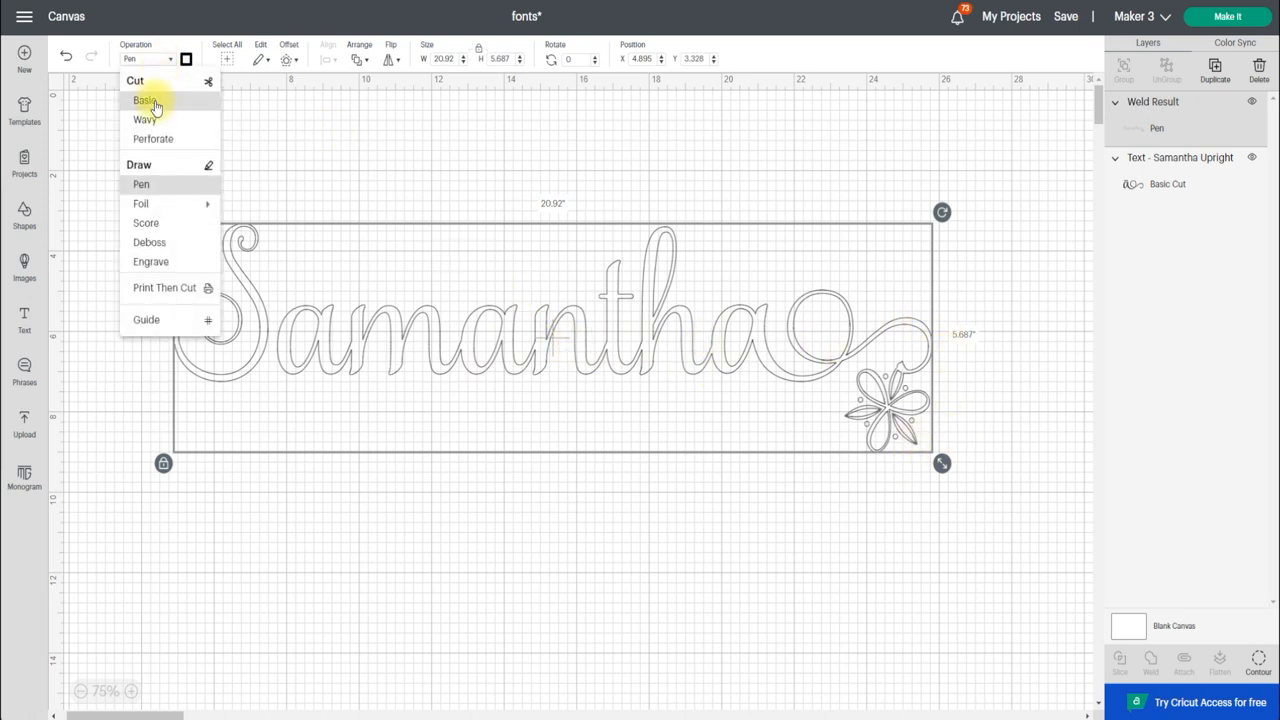
pyautogui.click(145, 100)
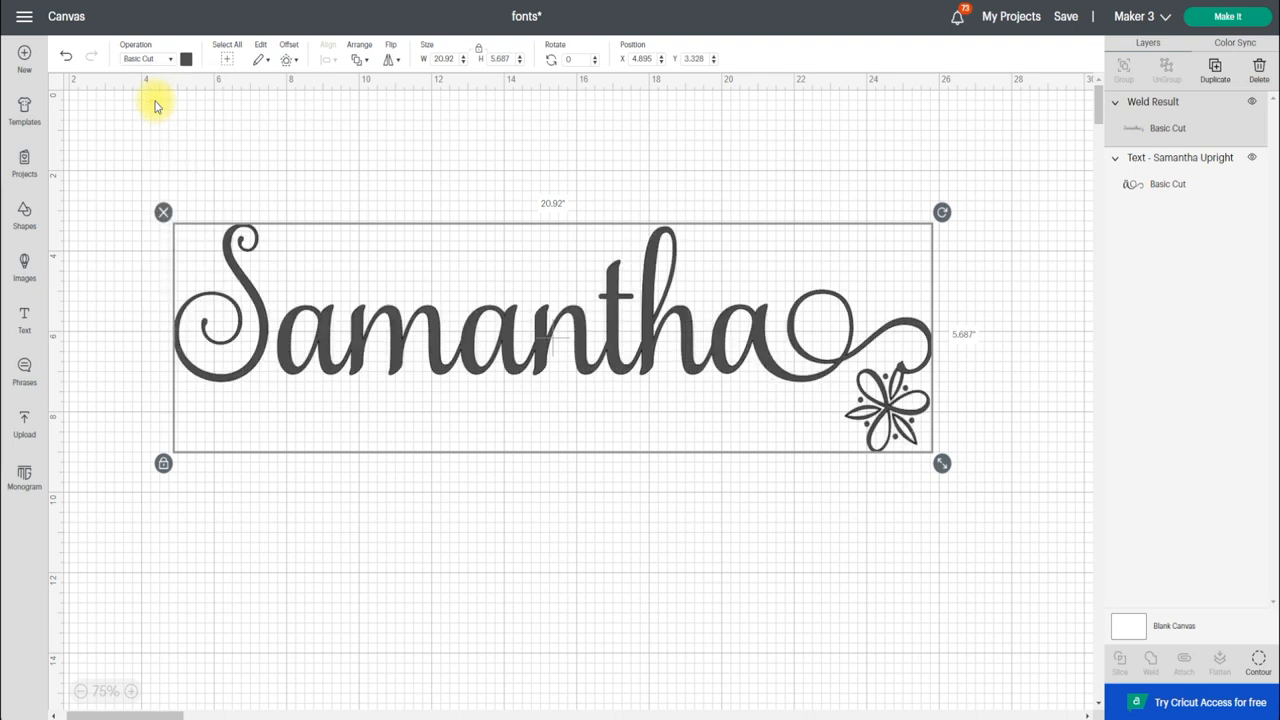